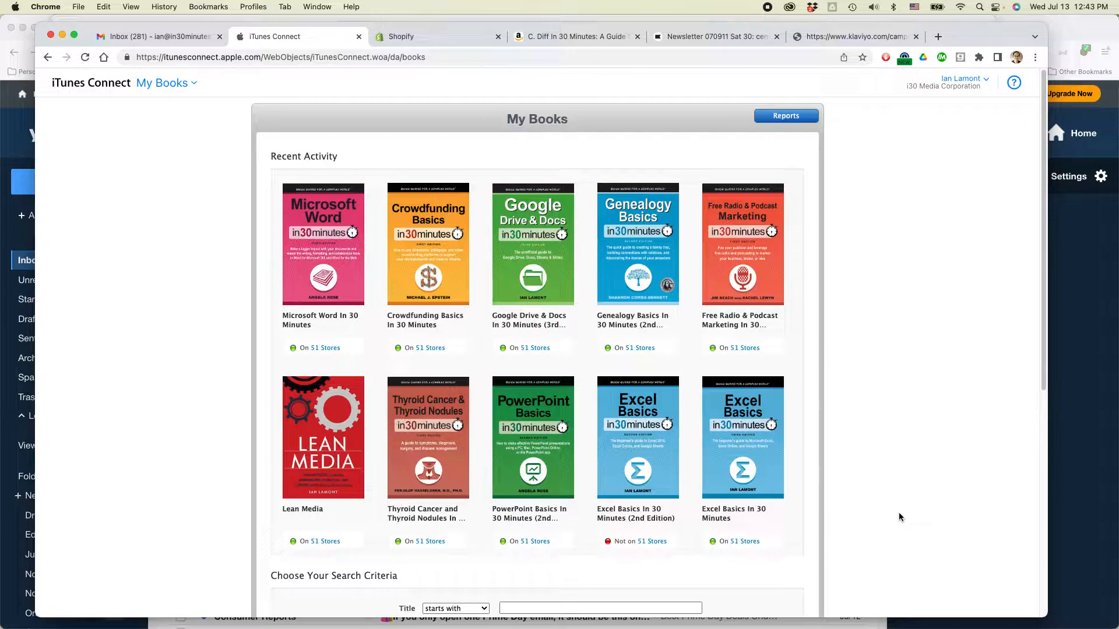
{"action": "mouse_move", "coordinate": [417, 275]}
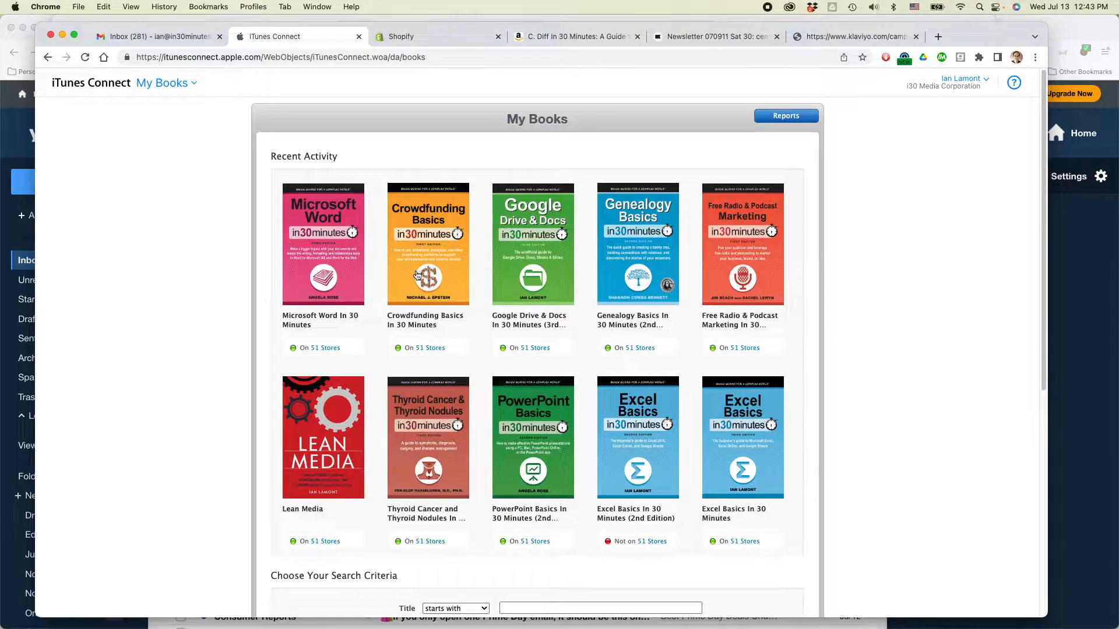
{"action": "mouse_move", "coordinate": [901, 371]}
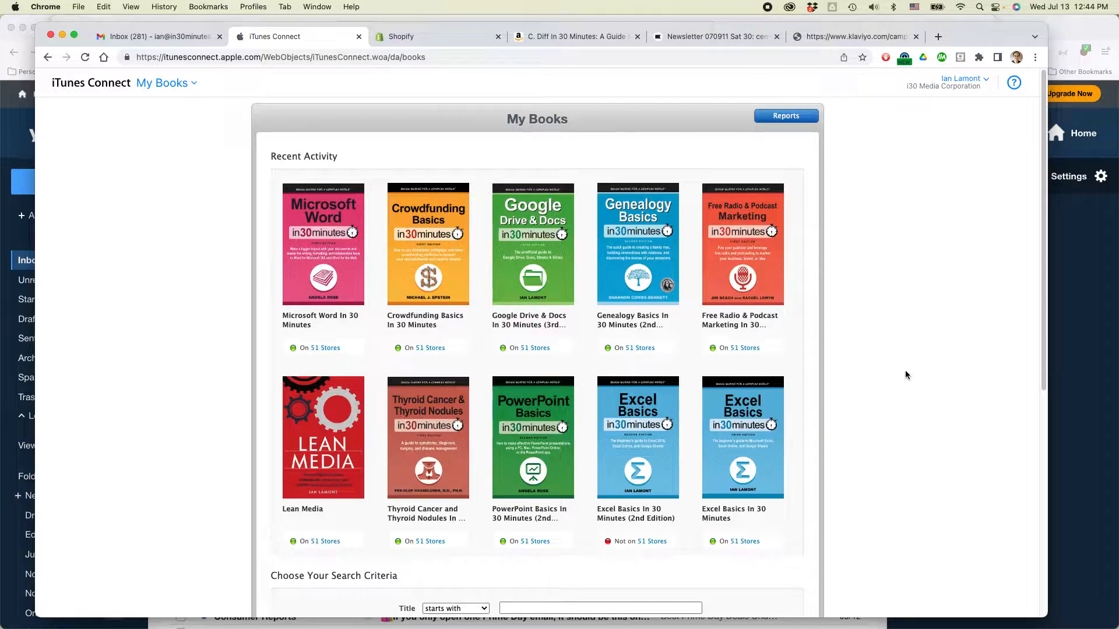
{"action": "mouse_move", "coordinate": [909, 366]}
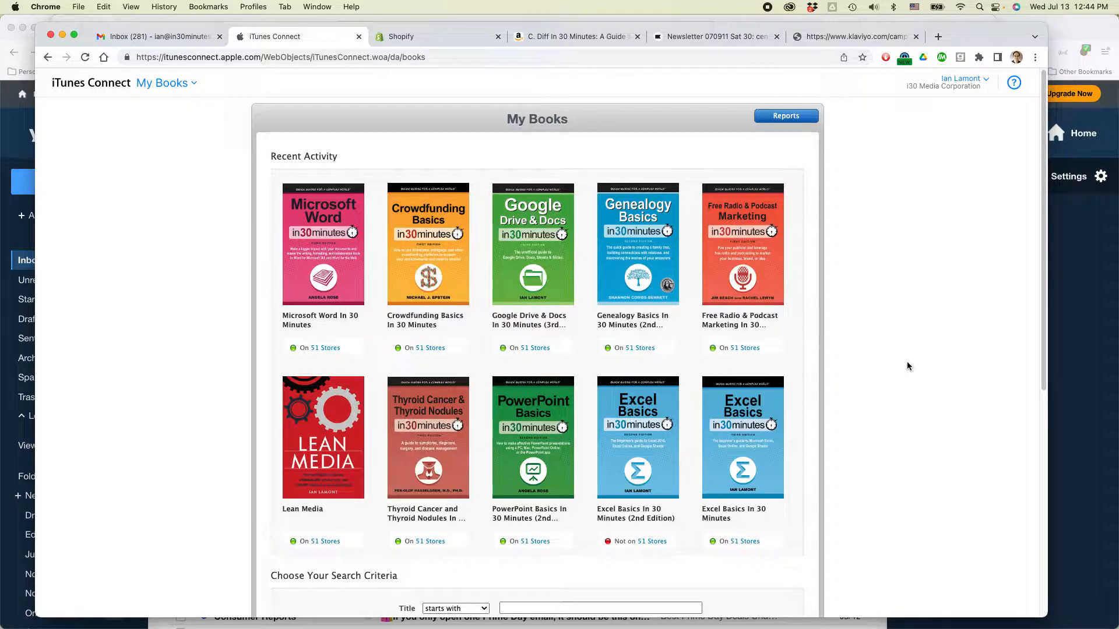
{"action": "mouse_move", "coordinate": [910, 399]}
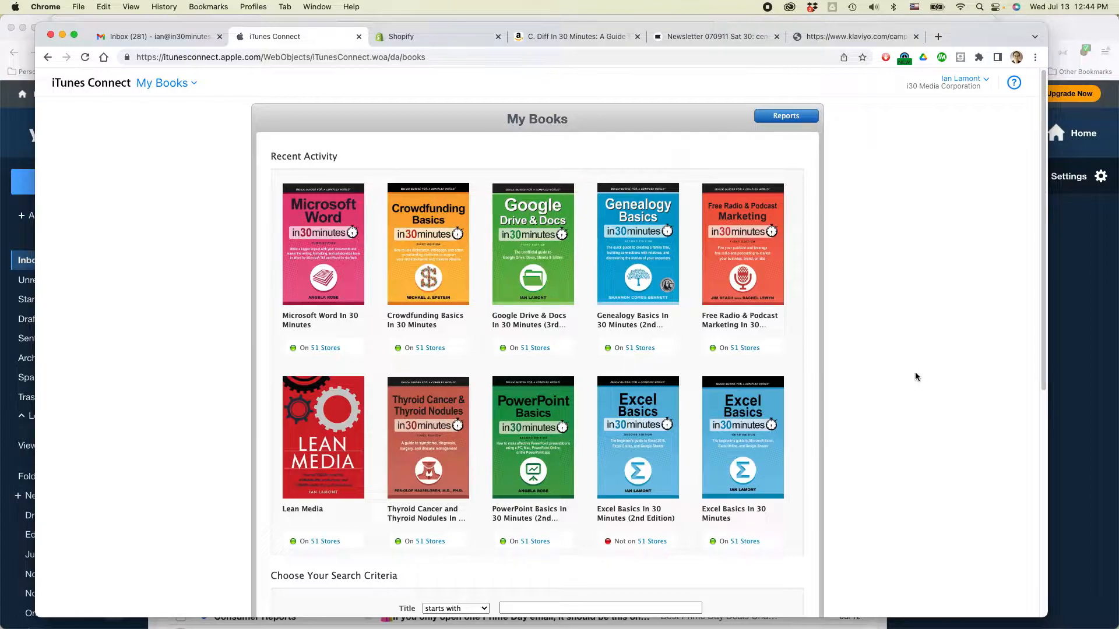
{"action": "mouse_move", "coordinate": [898, 369]}
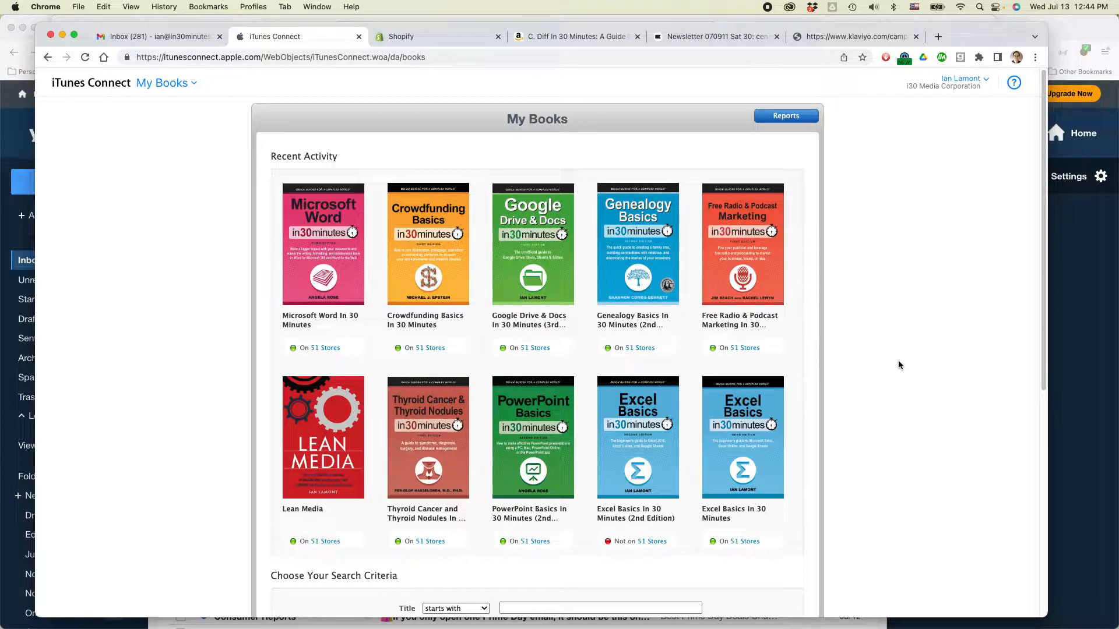
{"action": "mouse_move", "coordinate": [935, 424]}
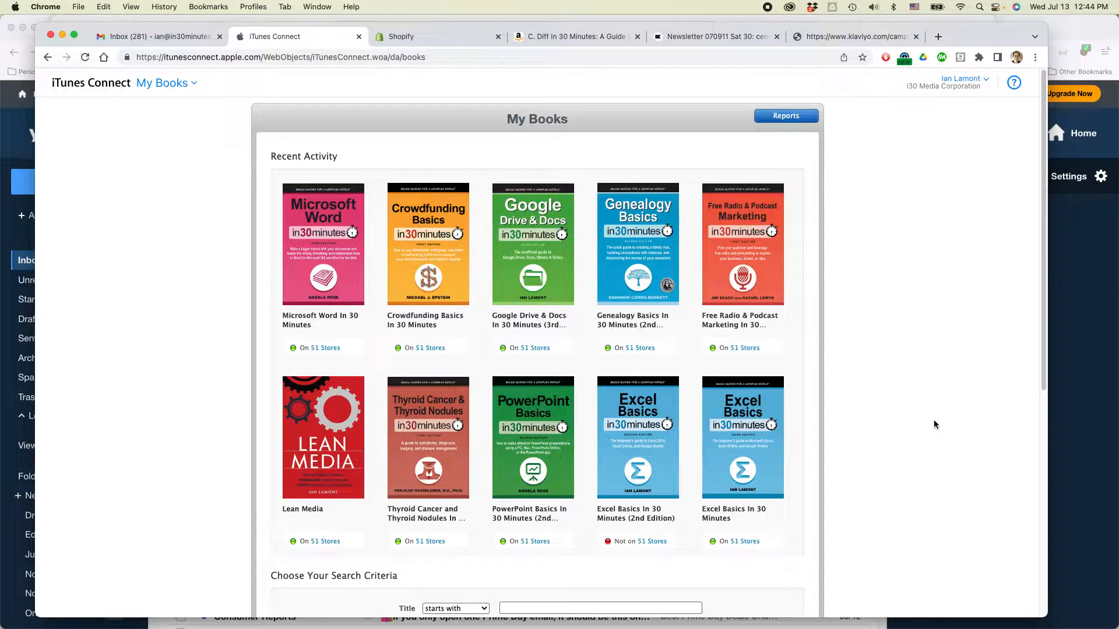
{"action": "mouse_move", "coordinate": [788, 296]}
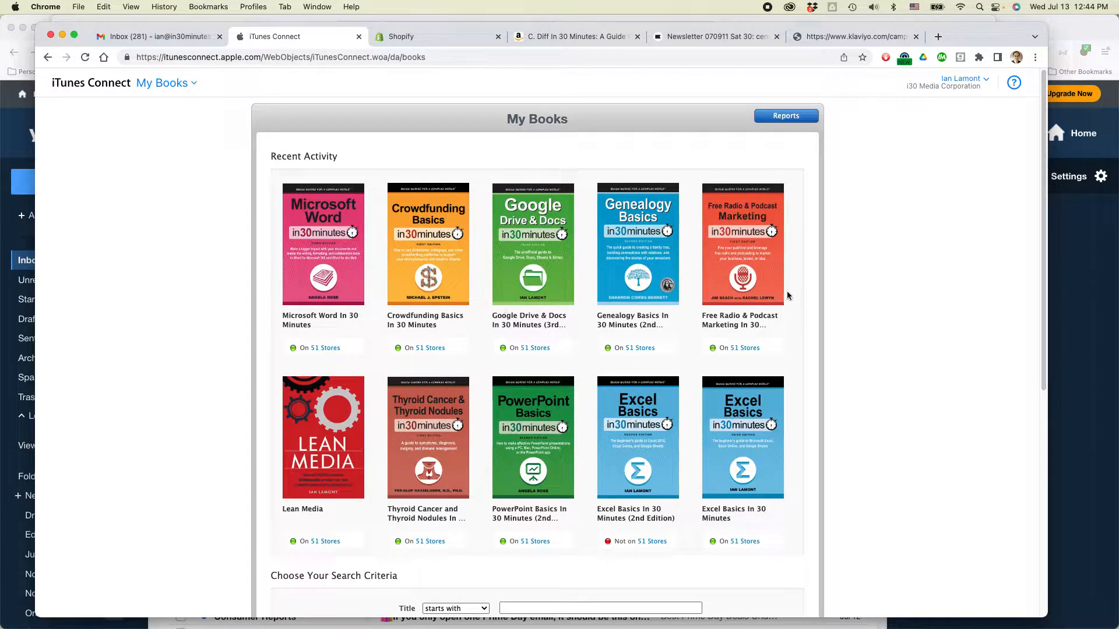
{"action": "mouse_move", "coordinate": [850, 313]}
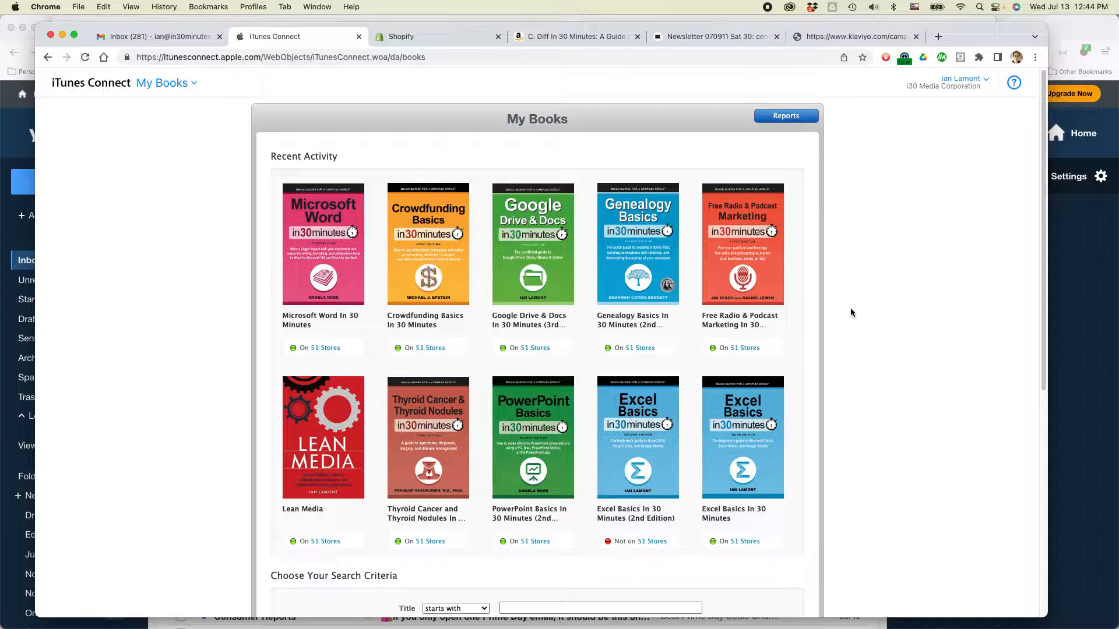
{"action": "mouse_move", "coordinate": [740, 456]}
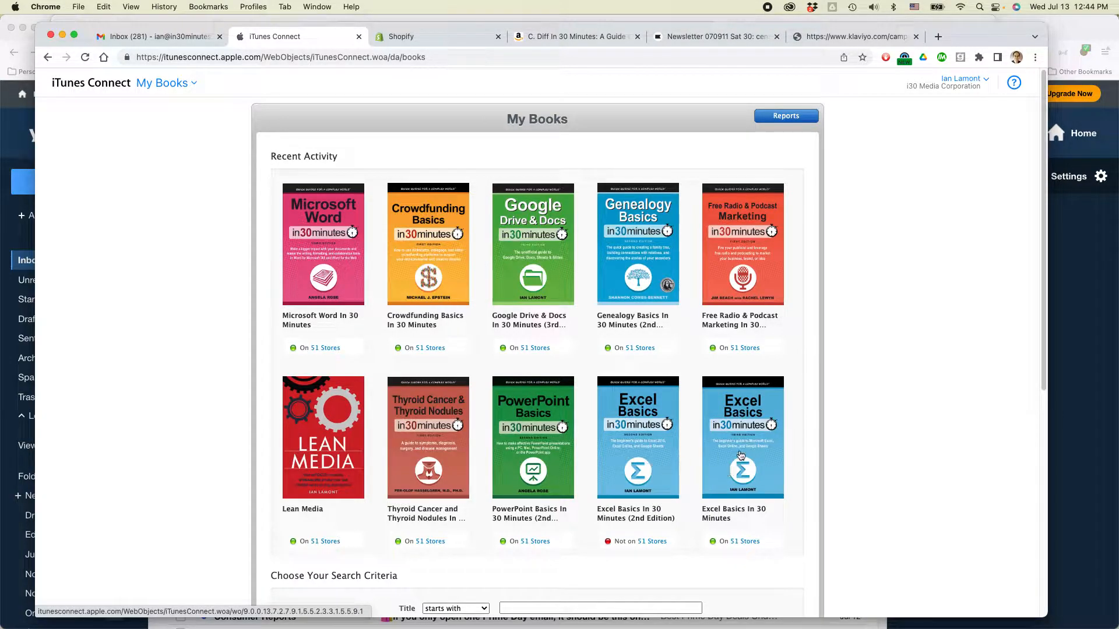
{"action": "mouse_move", "coordinate": [662, 500]}
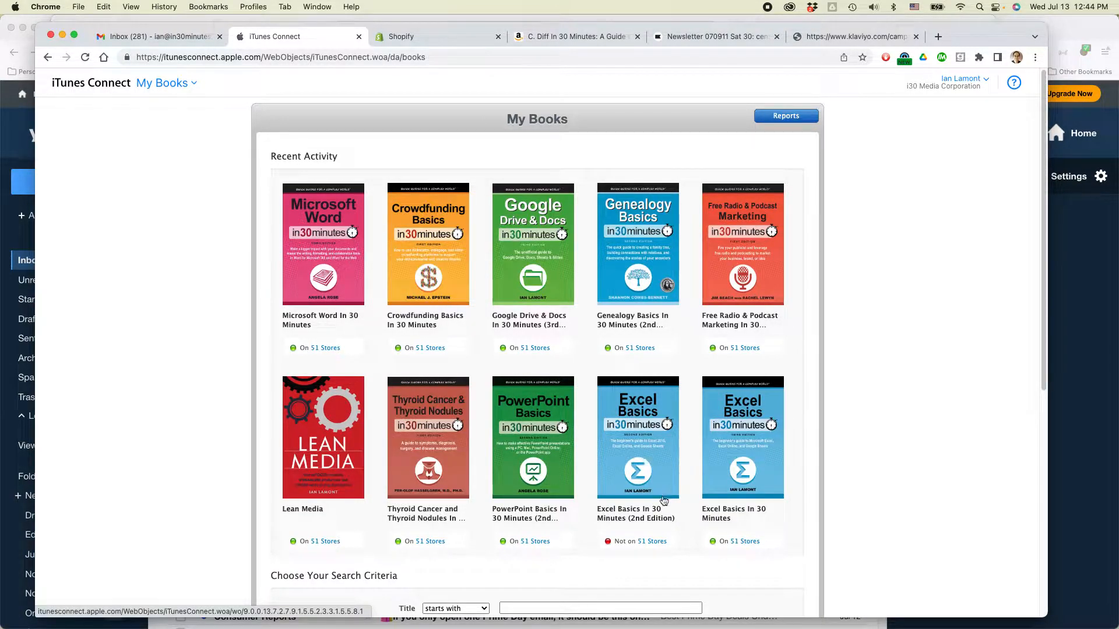
{"action": "mouse_move", "coordinate": [758, 438]}
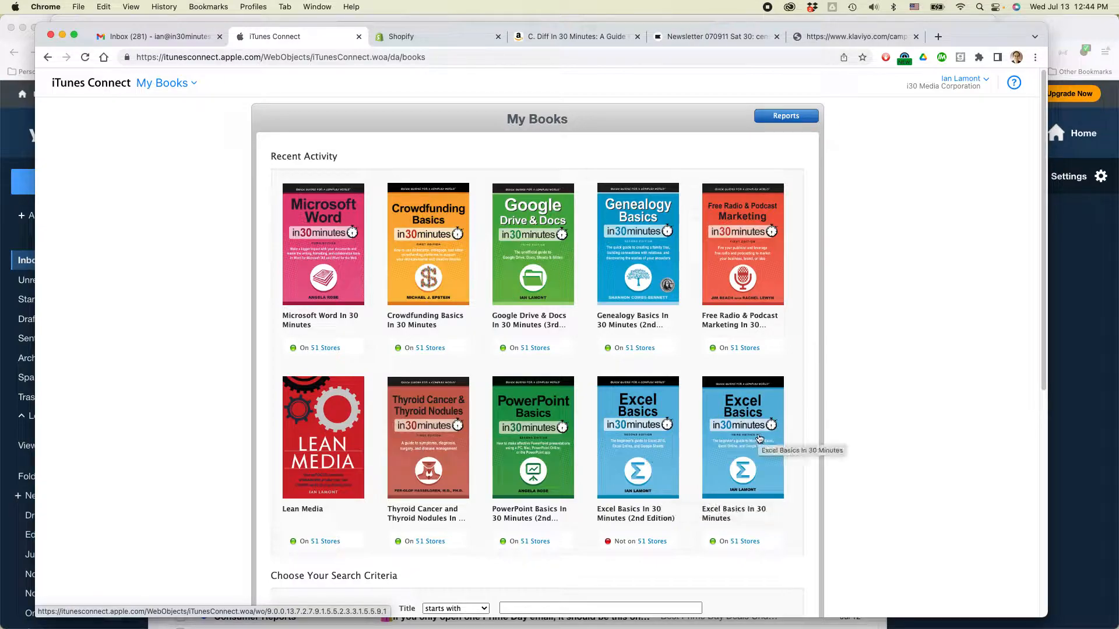
{"action": "mouse_move", "coordinate": [631, 549]}
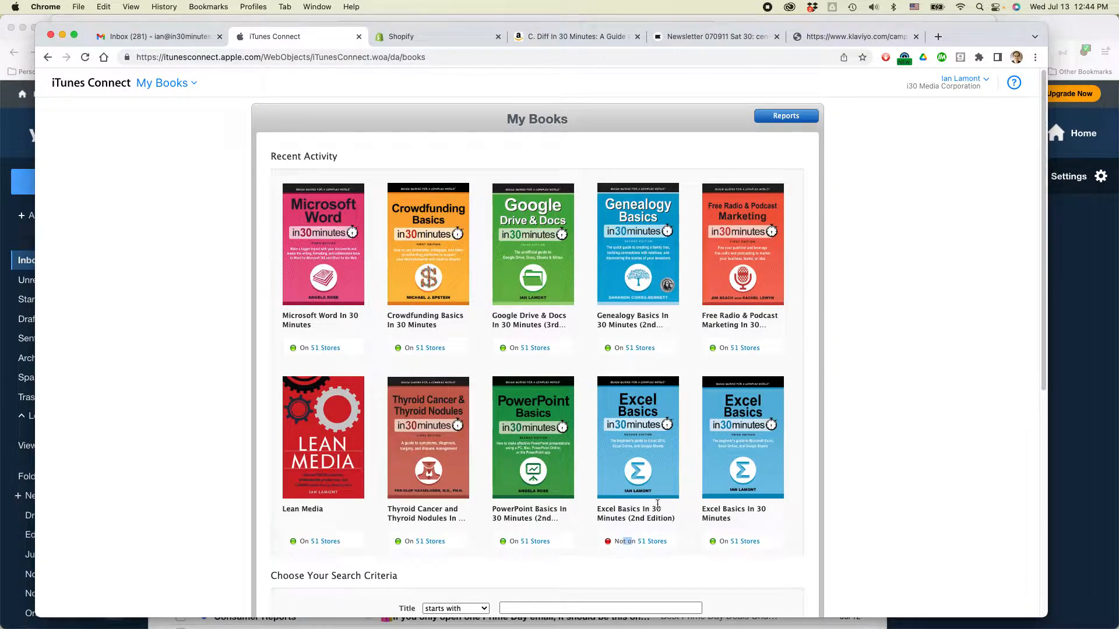
Fill the Title search field with 'C. Diff in 30 Minutes' from the autocomplete suggestion and run the search.
{"action": "scroll", "scroll_direction": "down", "scroll_amount": 3}
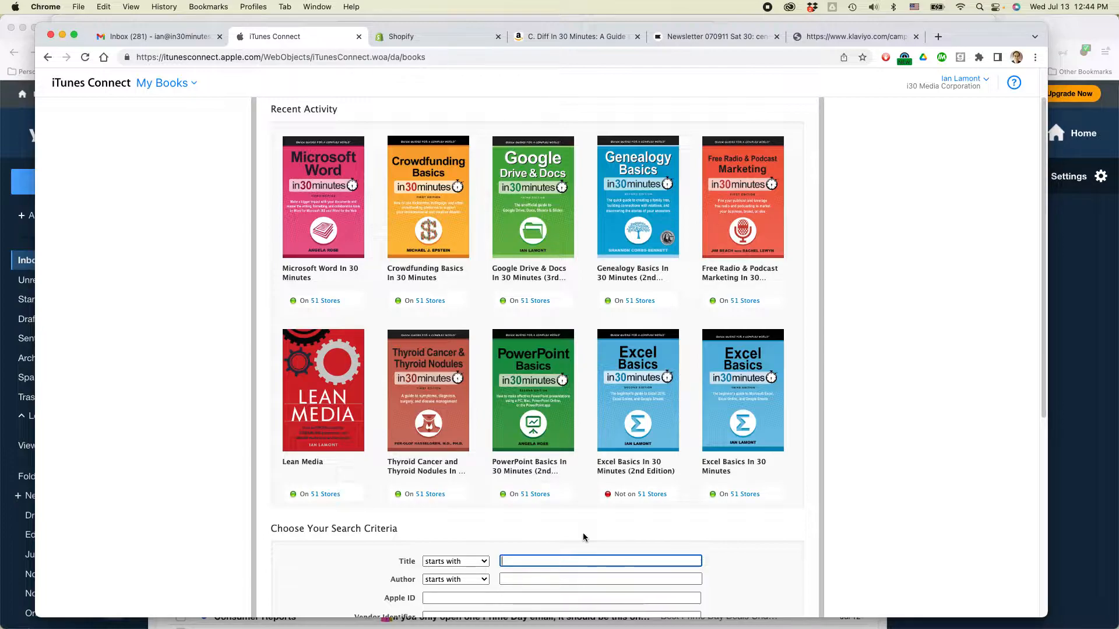
{"action": "type", "text": "C"}
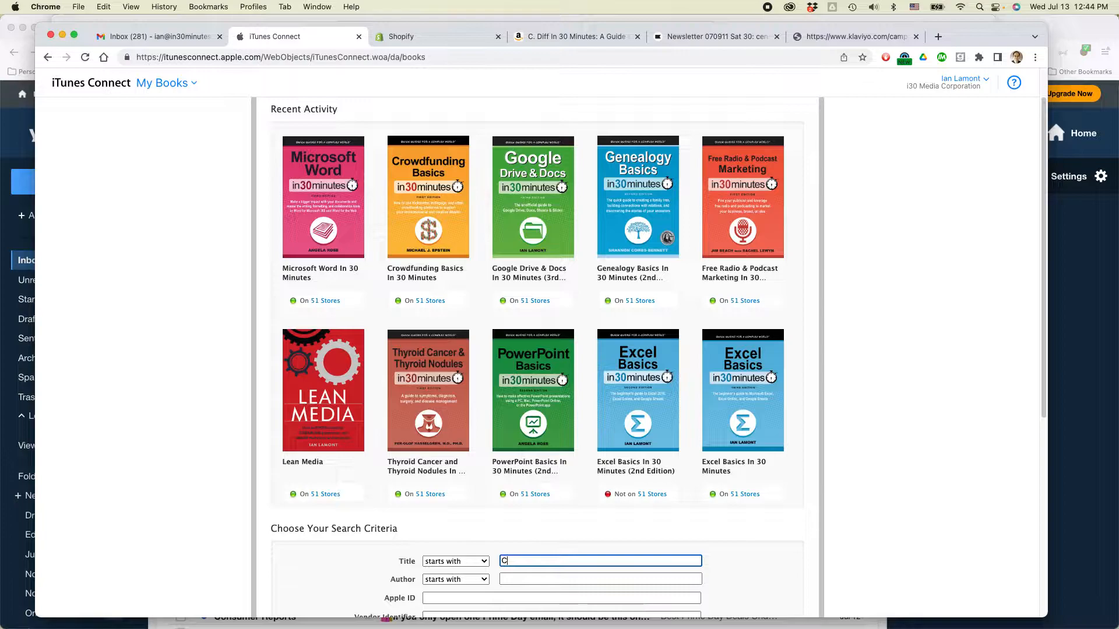
{"action": "type", "text": "."}
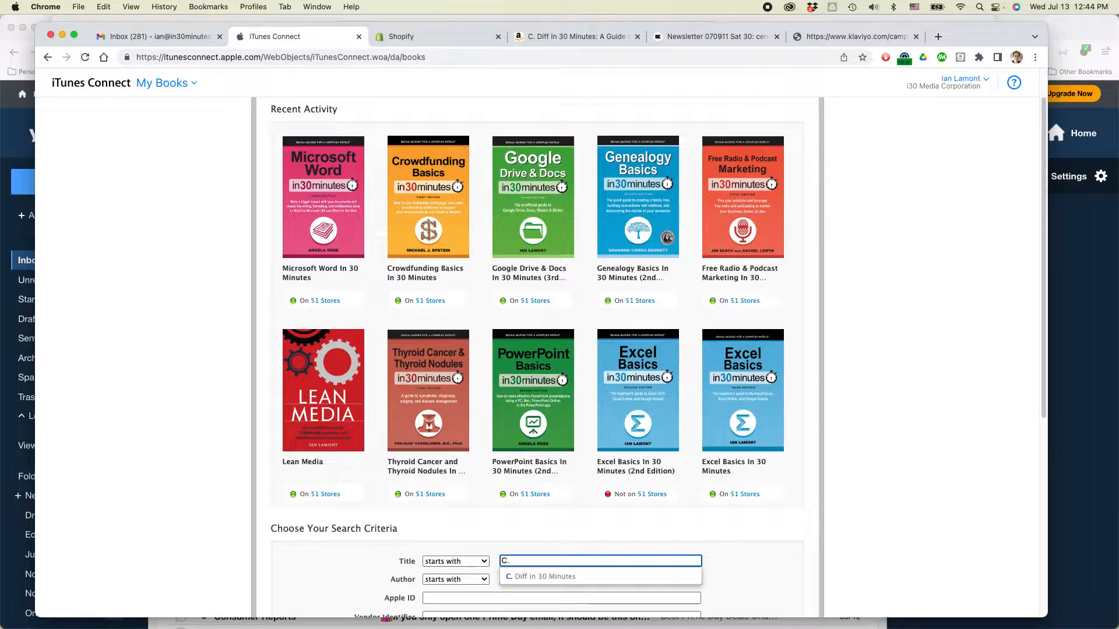
{"action": "left_click", "coordinate": [542, 575]}
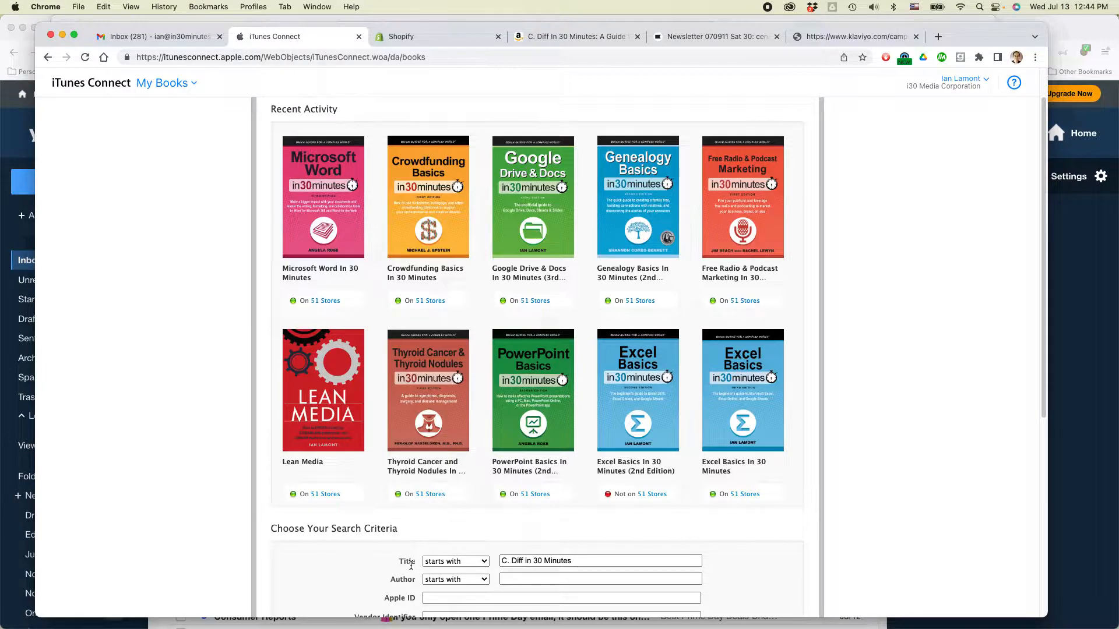
{"action": "mouse_move", "coordinate": [477, 360]}
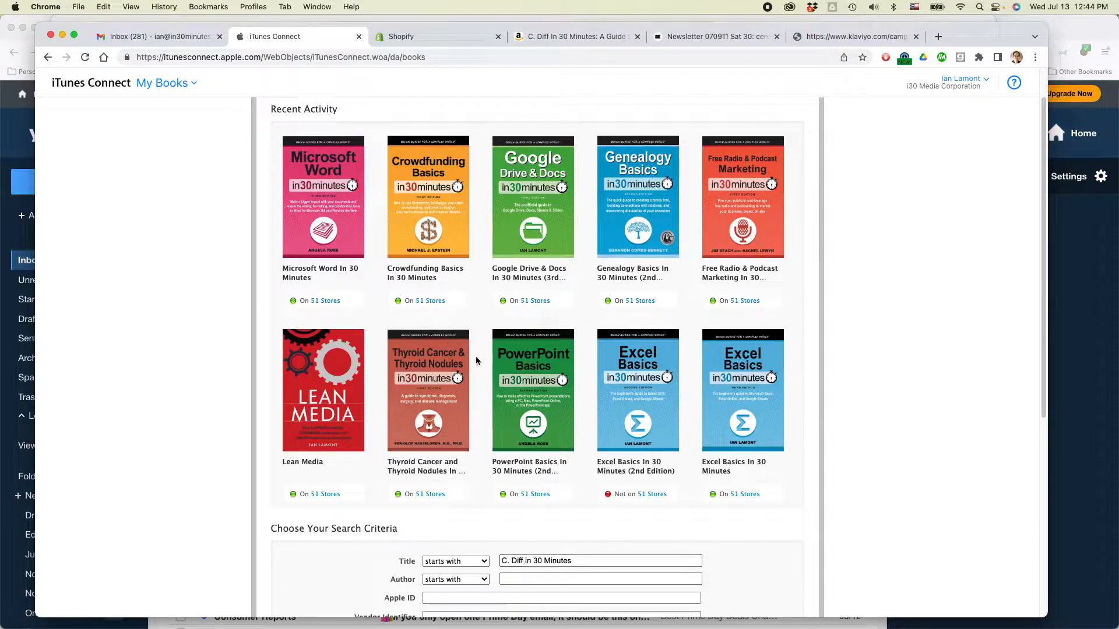
{"action": "scroll", "scroll_direction": "down", "scroll_amount": 3}
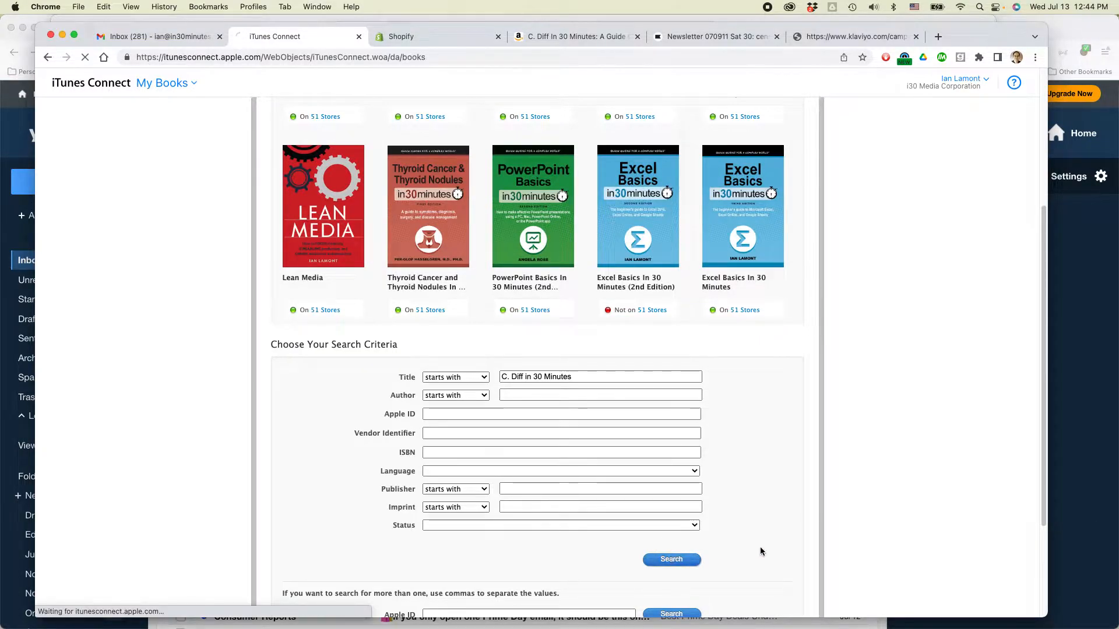
{"action": "mouse_move", "coordinate": [789, 577]}
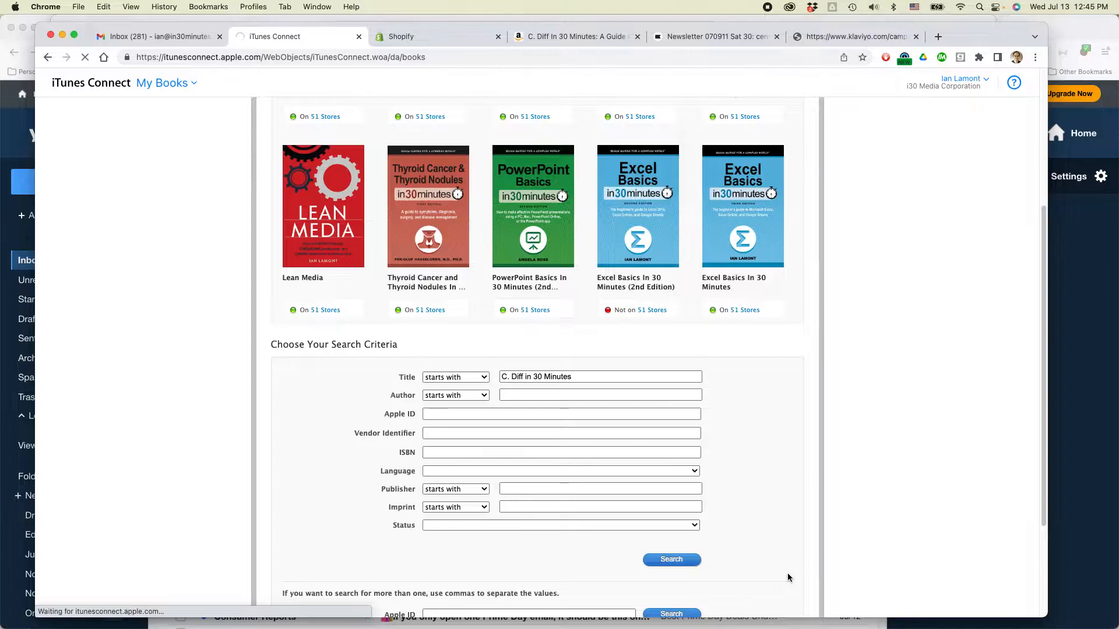
{"action": "mouse_move", "coordinate": [755, 382]}
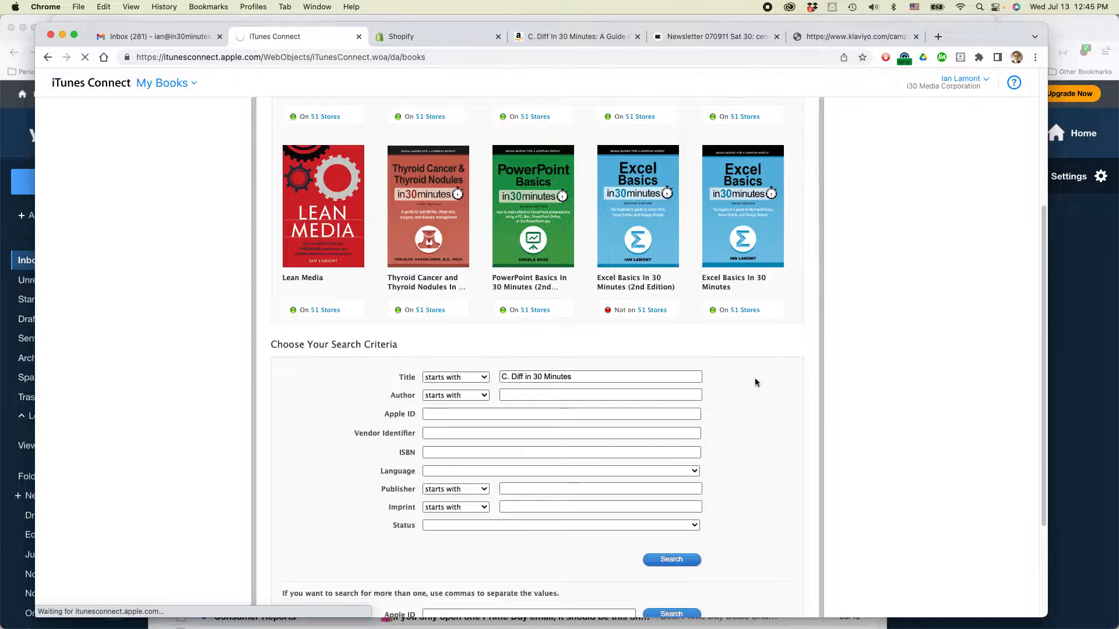
{"action": "mouse_move", "coordinate": [762, 405]}
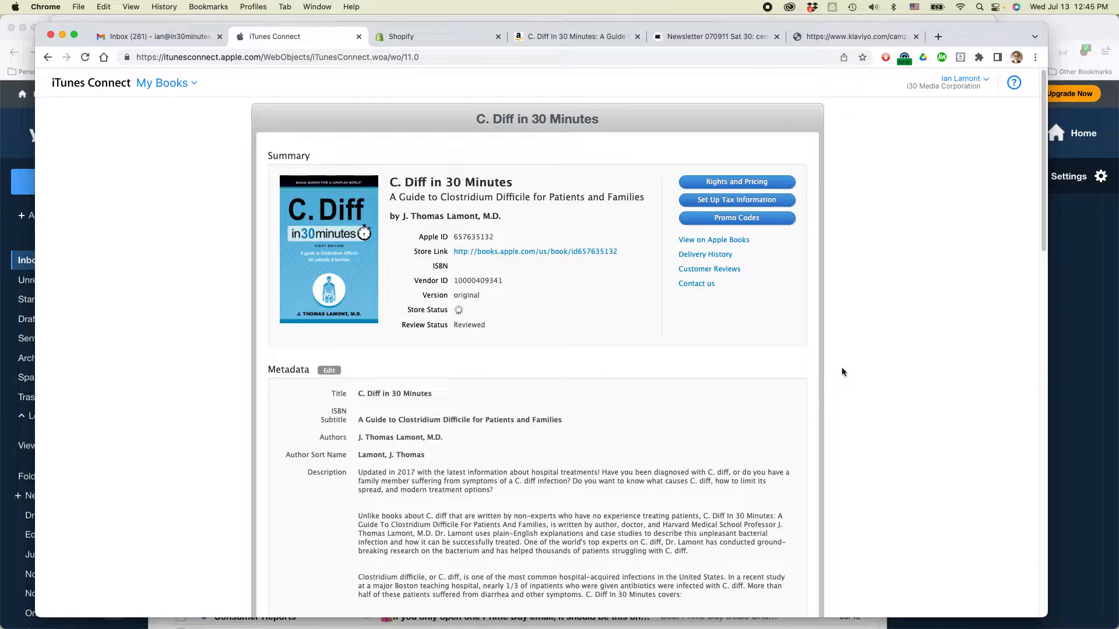
{"action": "mouse_move", "coordinate": [840, 421]}
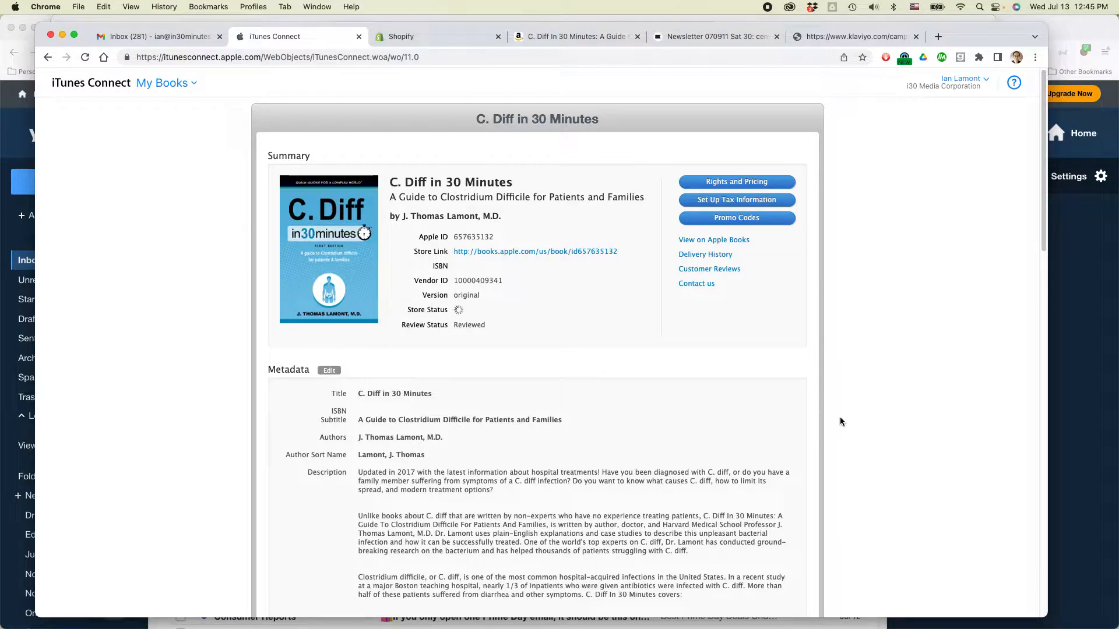
{"action": "mouse_move", "coordinate": [843, 365]}
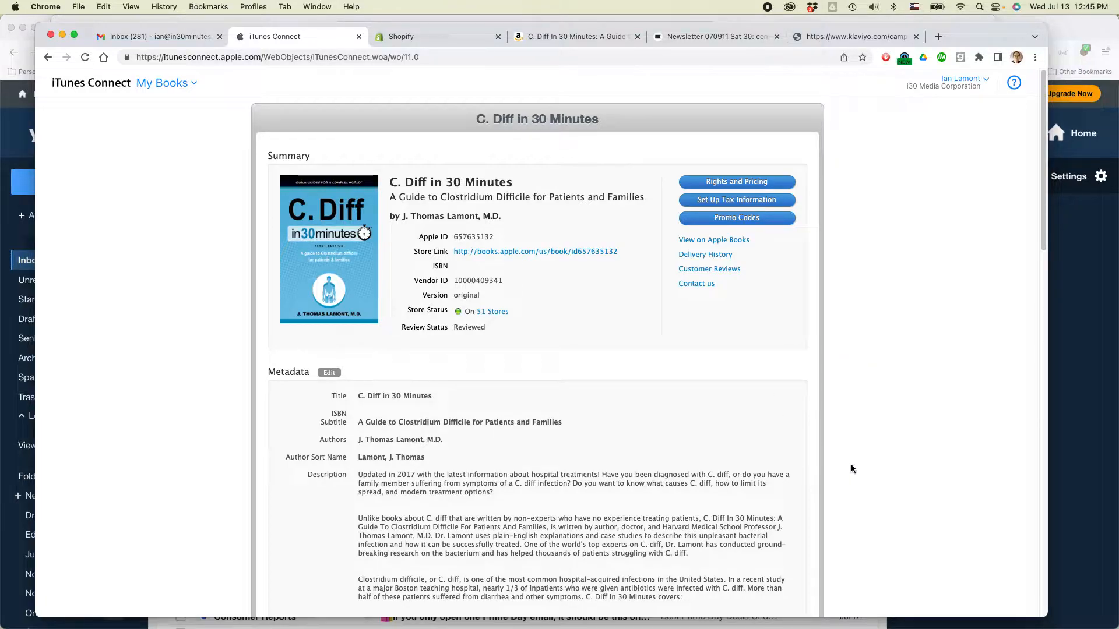
{"action": "mouse_move", "coordinate": [753, 365]}
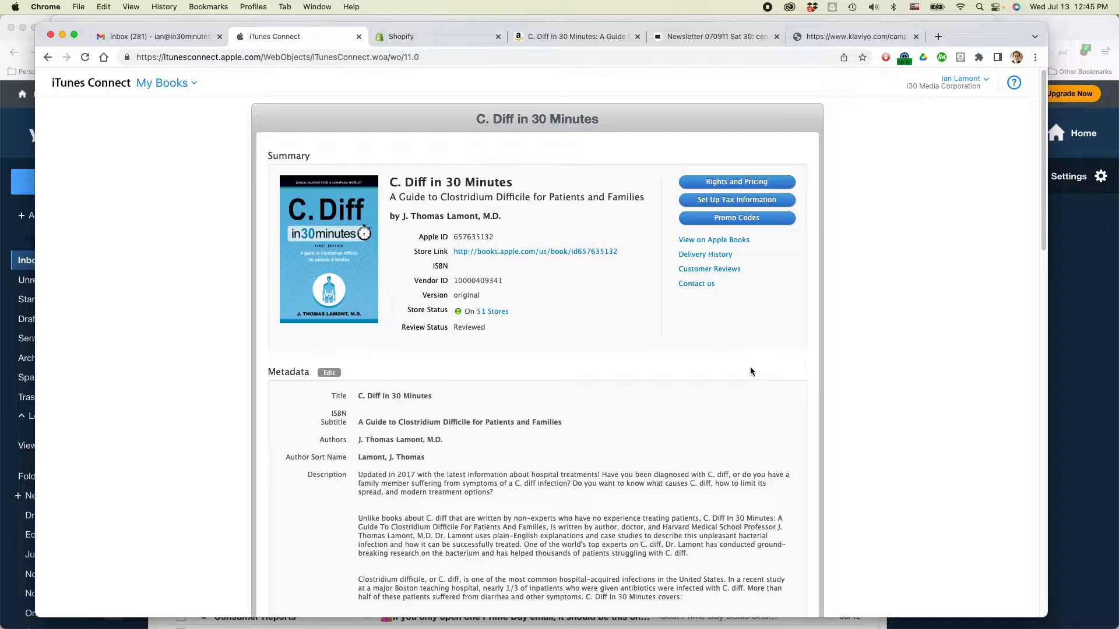
{"action": "mouse_move", "coordinate": [840, 350]}
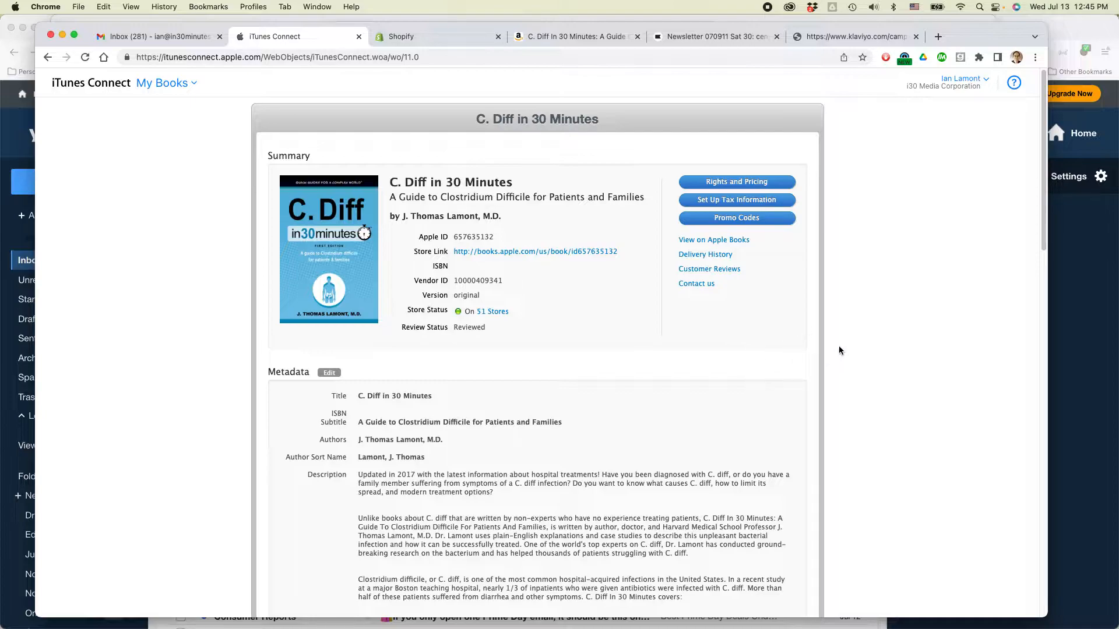
{"action": "mouse_move", "coordinate": [663, 357]}
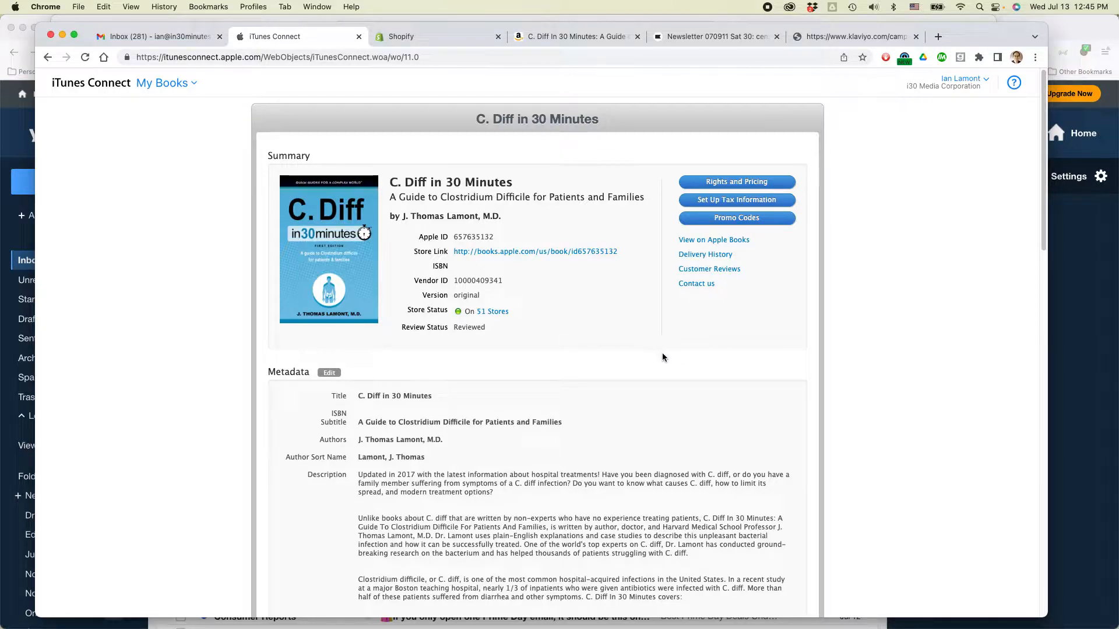
{"action": "mouse_move", "coordinate": [656, 266]}
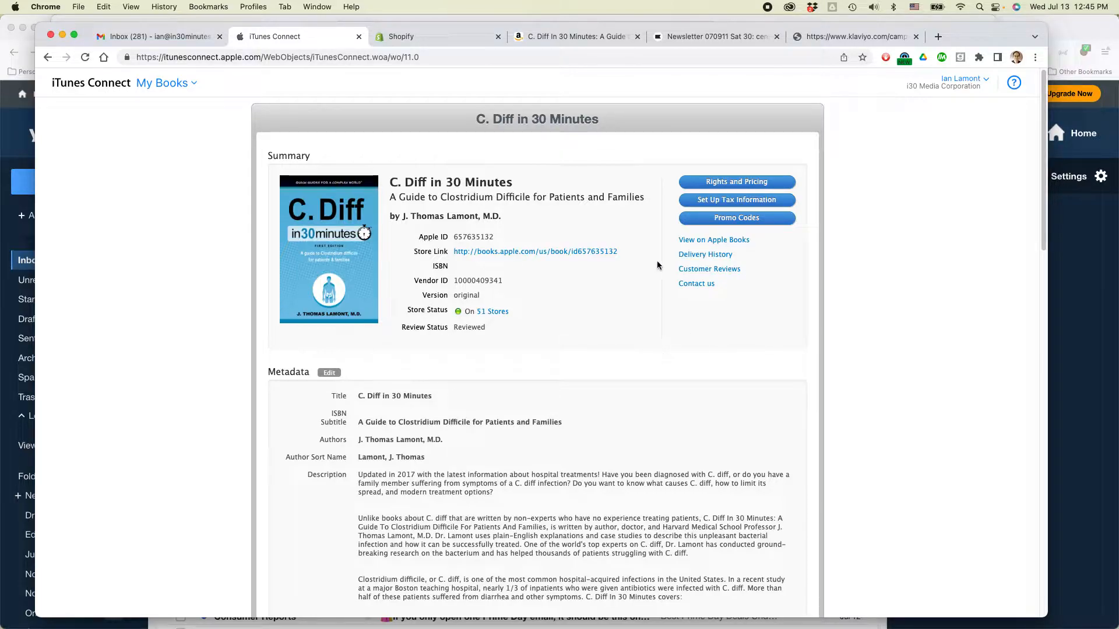
{"action": "mouse_move", "coordinate": [674, 313]}
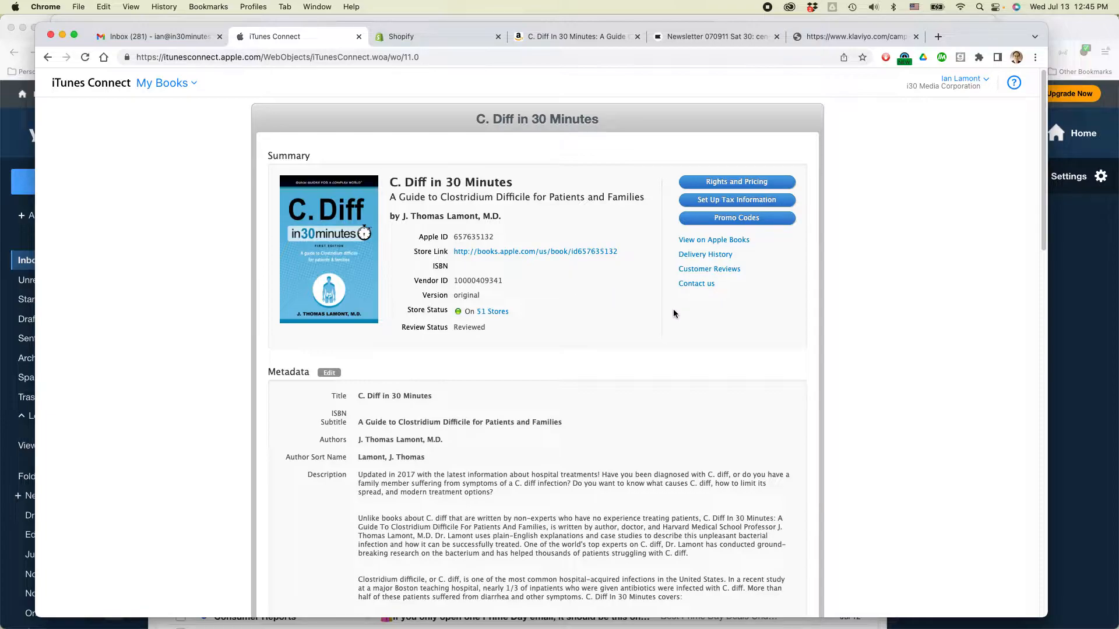
{"action": "mouse_move", "coordinate": [684, 309]}
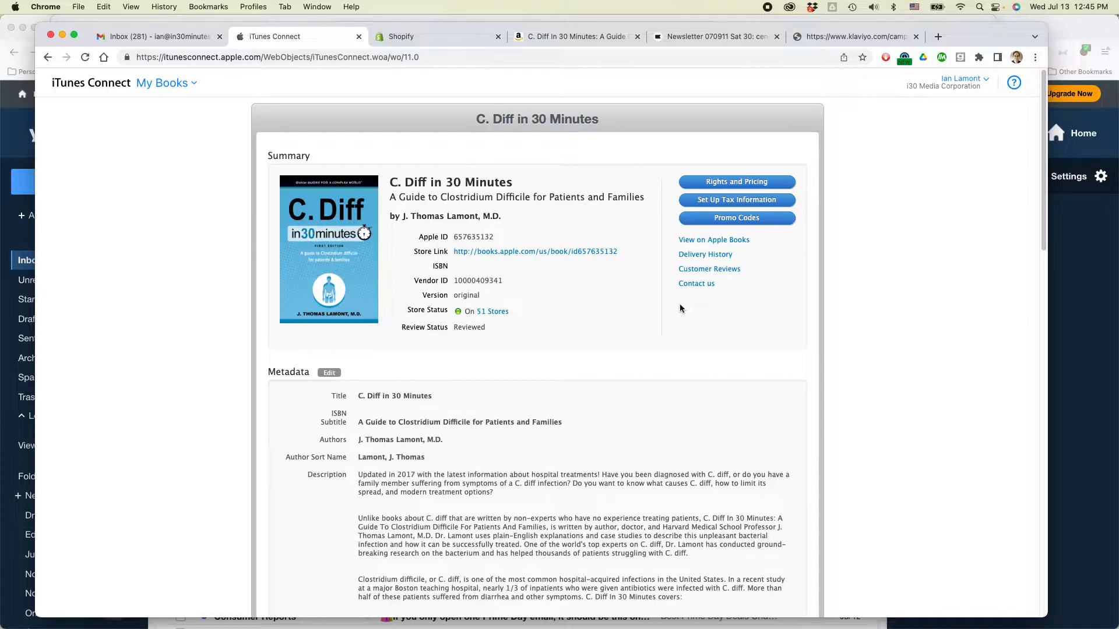
{"action": "mouse_move", "coordinate": [718, 332]}
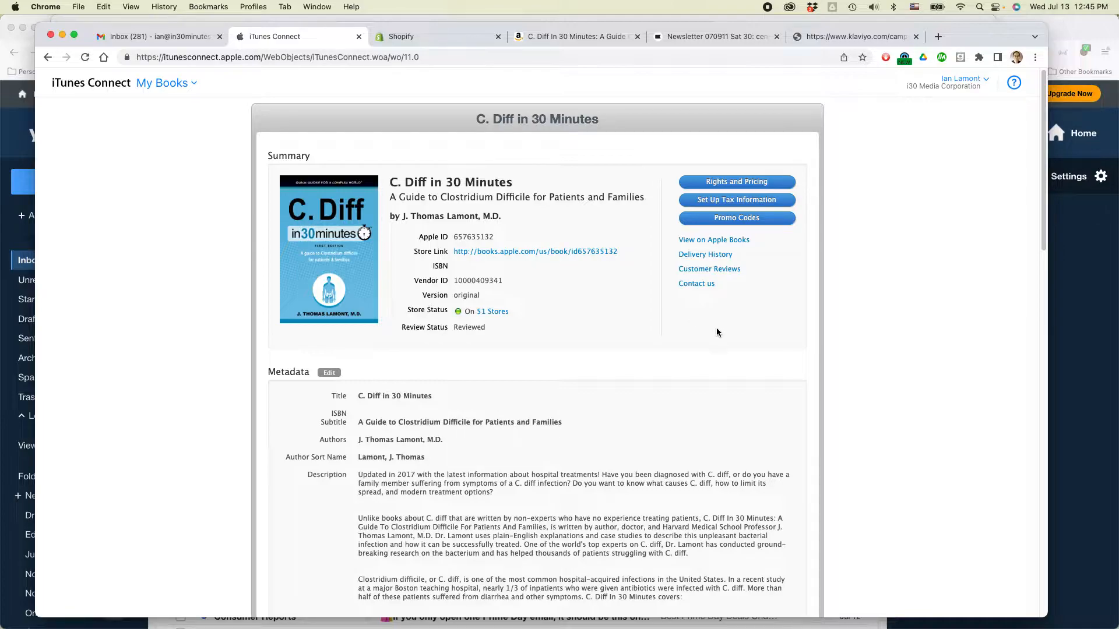
{"action": "mouse_move", "coordinate": [783, 370]}
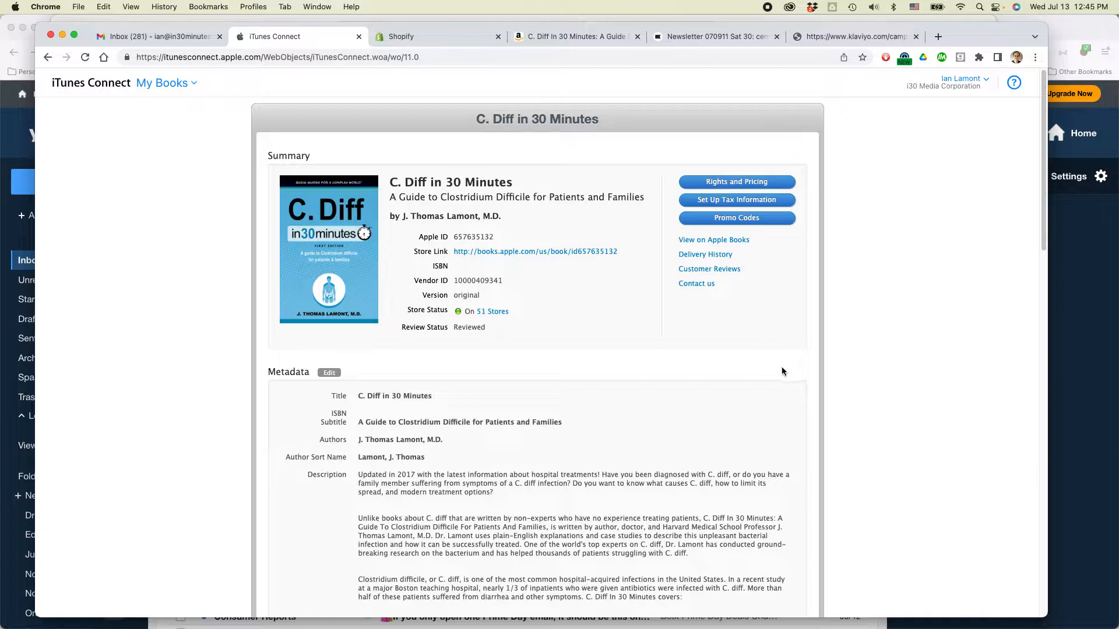
{"action": "mouse_move", "coordinate": [628, 238]}
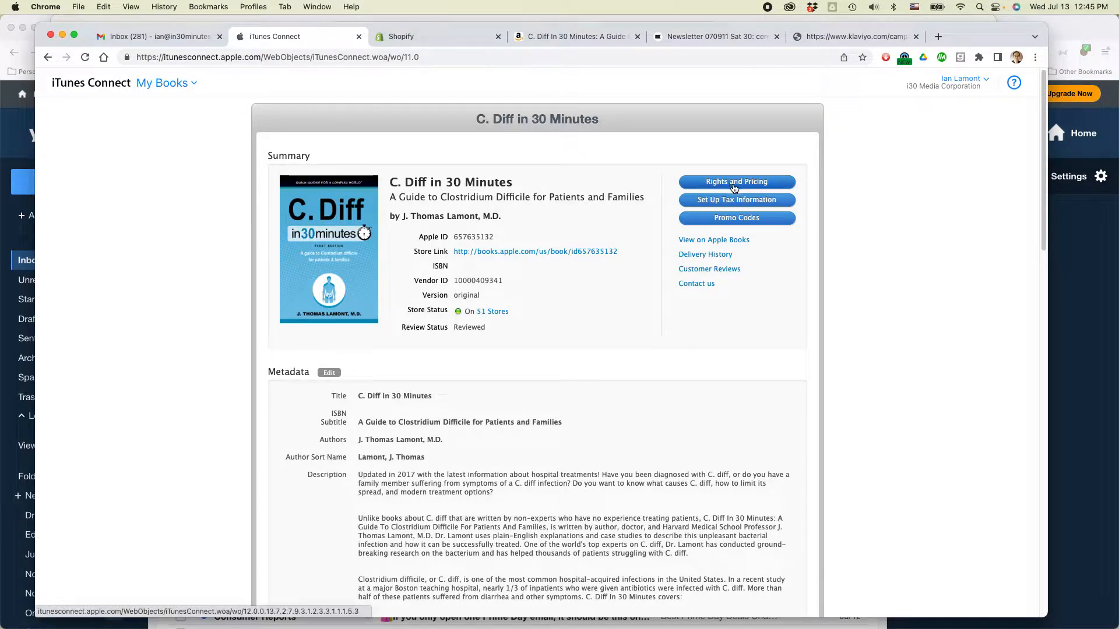
Bring up the Rights and Pricing table listing each country's store status and price tier.
{"action": "left_click", "coordinate": [735, 182]}
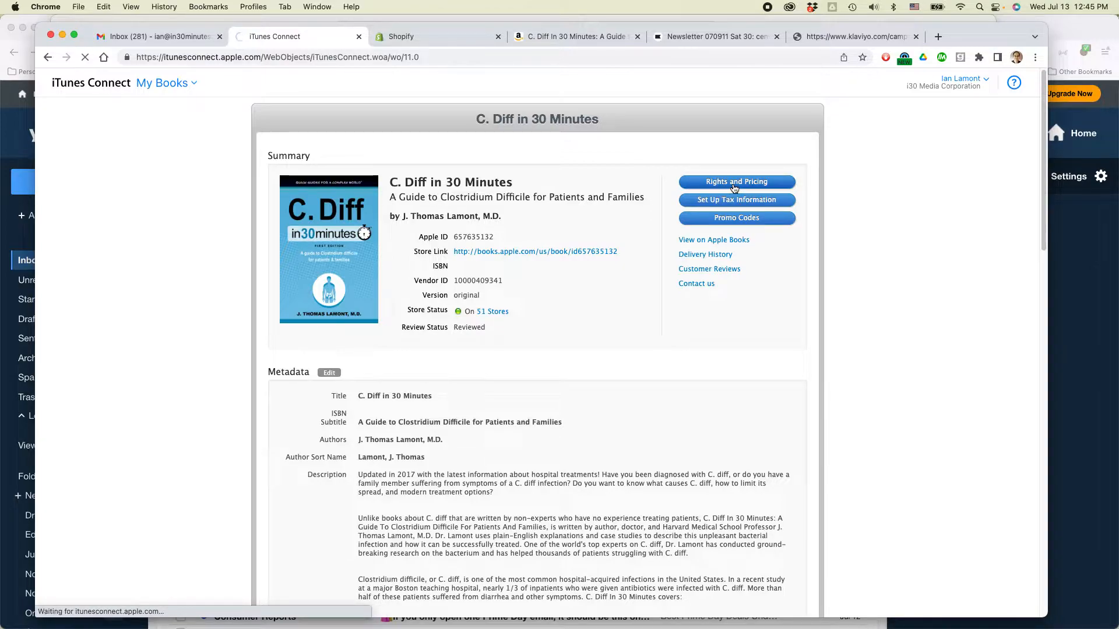
{"action": "left_click", "coordinate": [737, 182]}
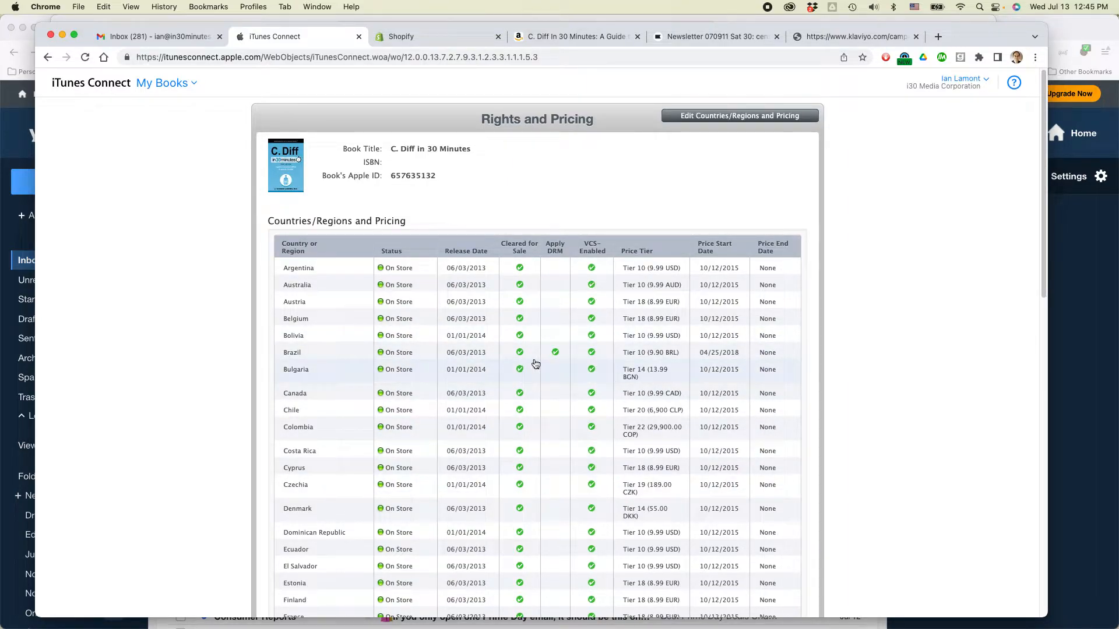
{"action": "mouse_move", "coordinate": [548, 361]}
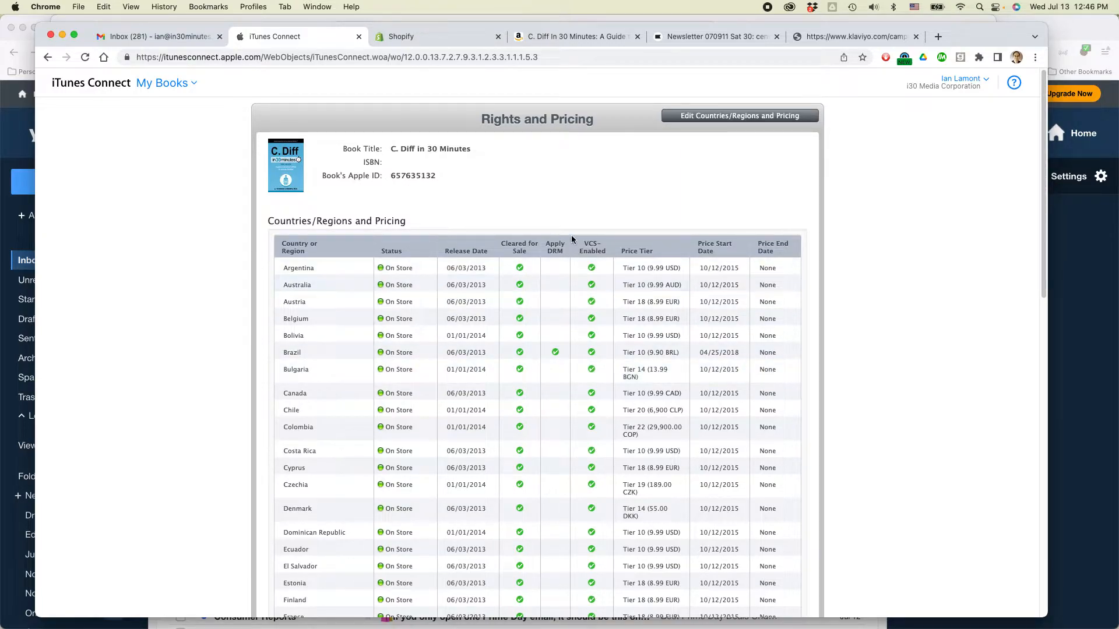
{"action": "mouse_move", "coordinate": [475, 234]}
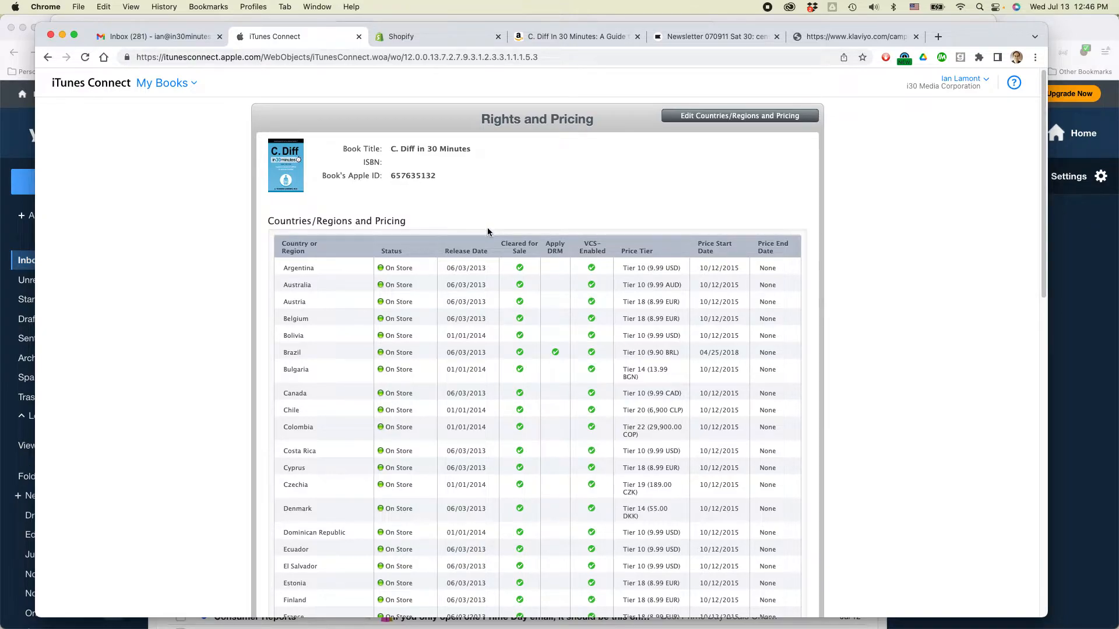
{"action": "mouse_move", "coordinate": [650, 234]}
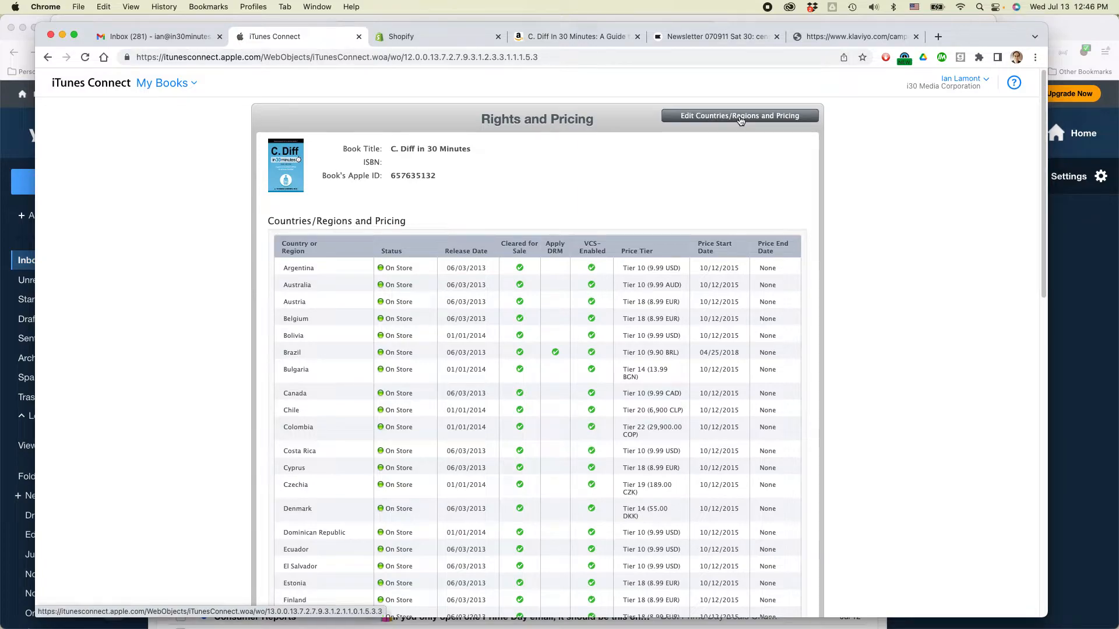
Start editing existing countries or regions and select every listed country.
{"action": "left_click", "coordinate": [740, 116]}
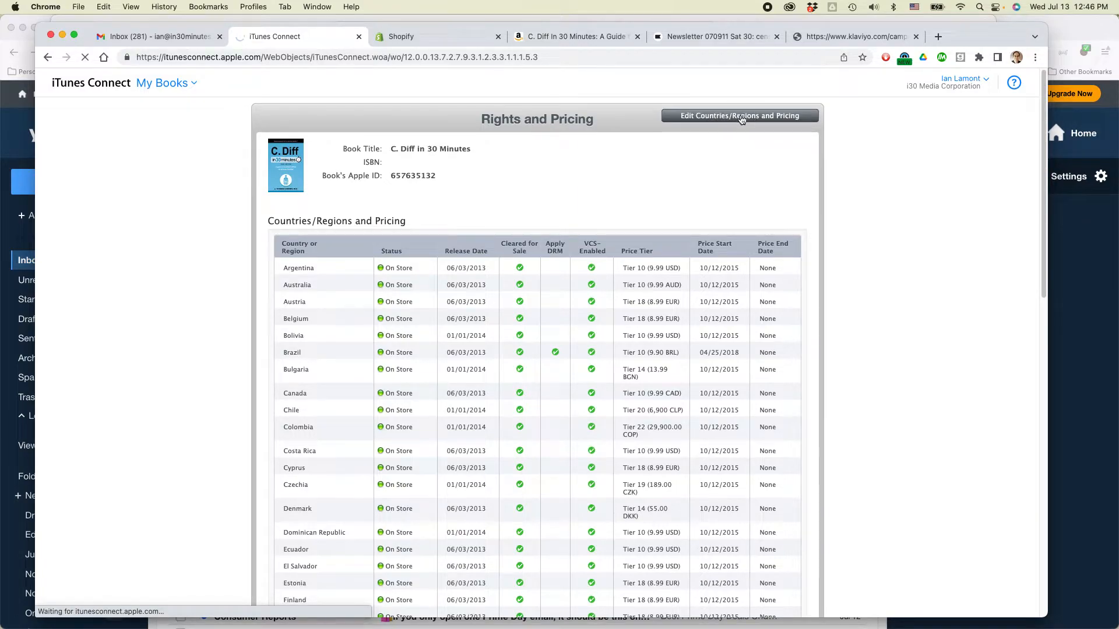
{"action": "left_click", "coordinate": [739, 115]}
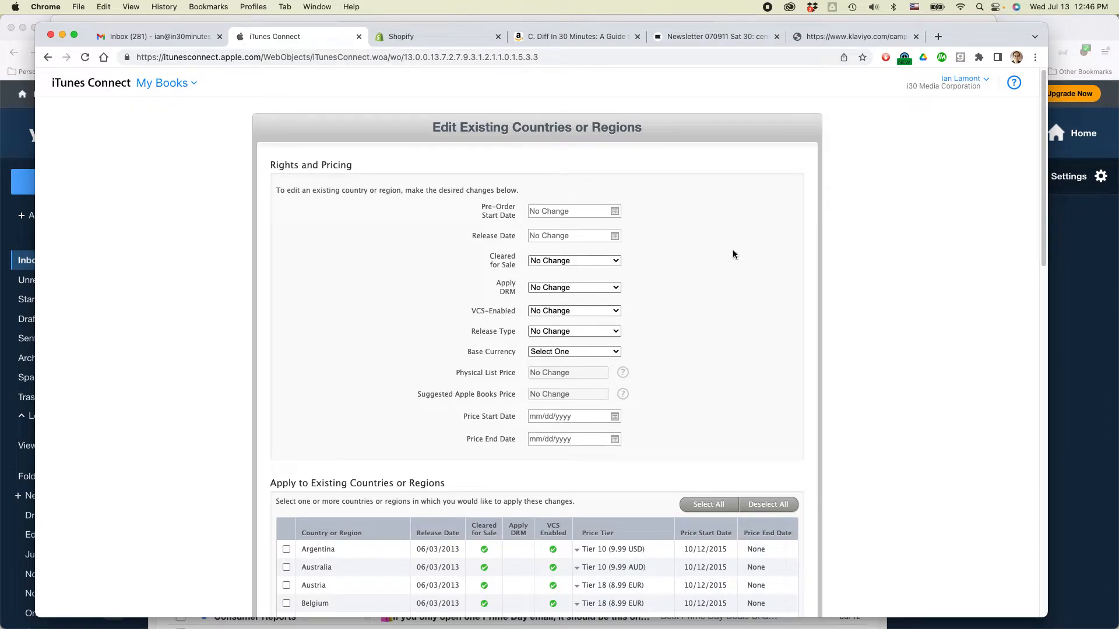
{"action": "scroll", "scroll_direction": "down", "scroll_amount": 3}
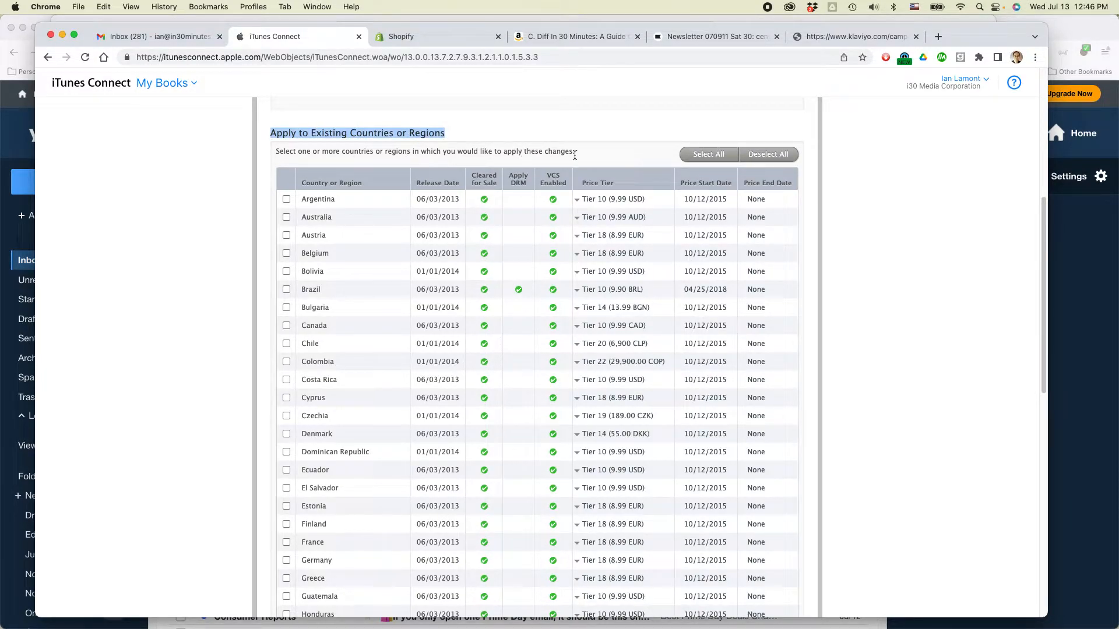
{"action": "left_click", "coordinate": [707, 153]}
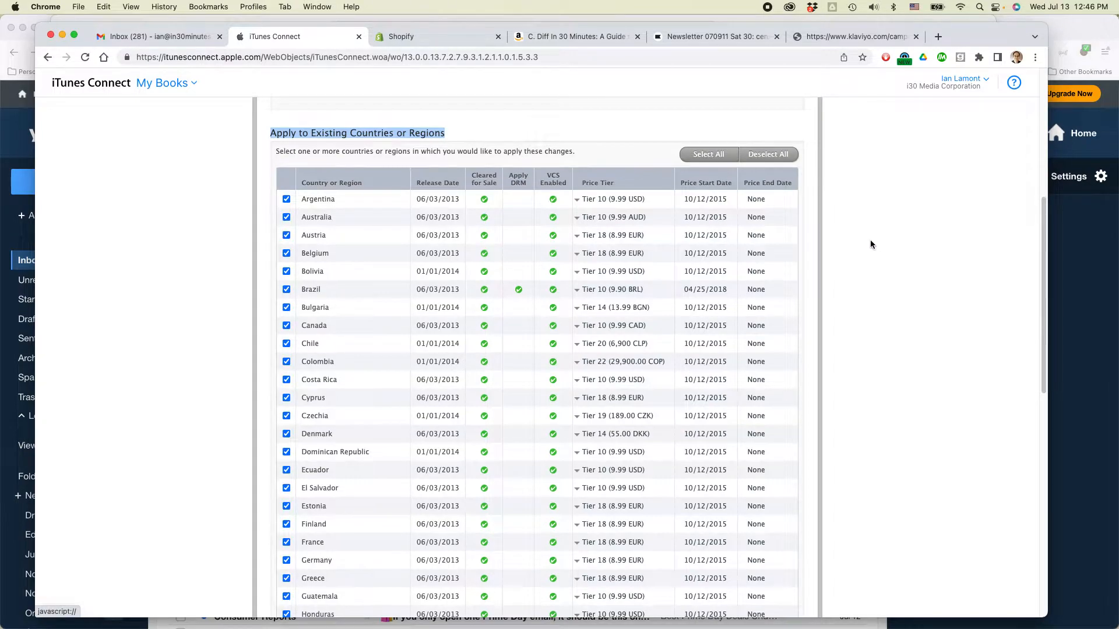
{"action": "scroll", "scroll_direction": "up", "scroll_amount": 3}
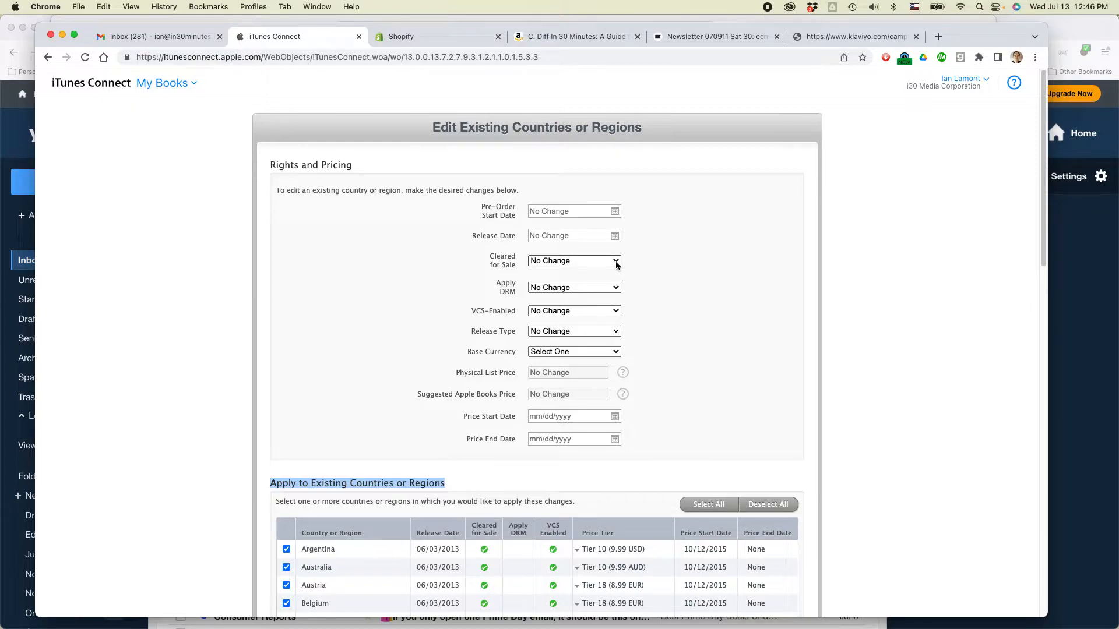
Set Cleared for Sale to No for all selected countries and continue to step 2 of 2.
{"action": "left_click", "coordinate": [573, 260]}
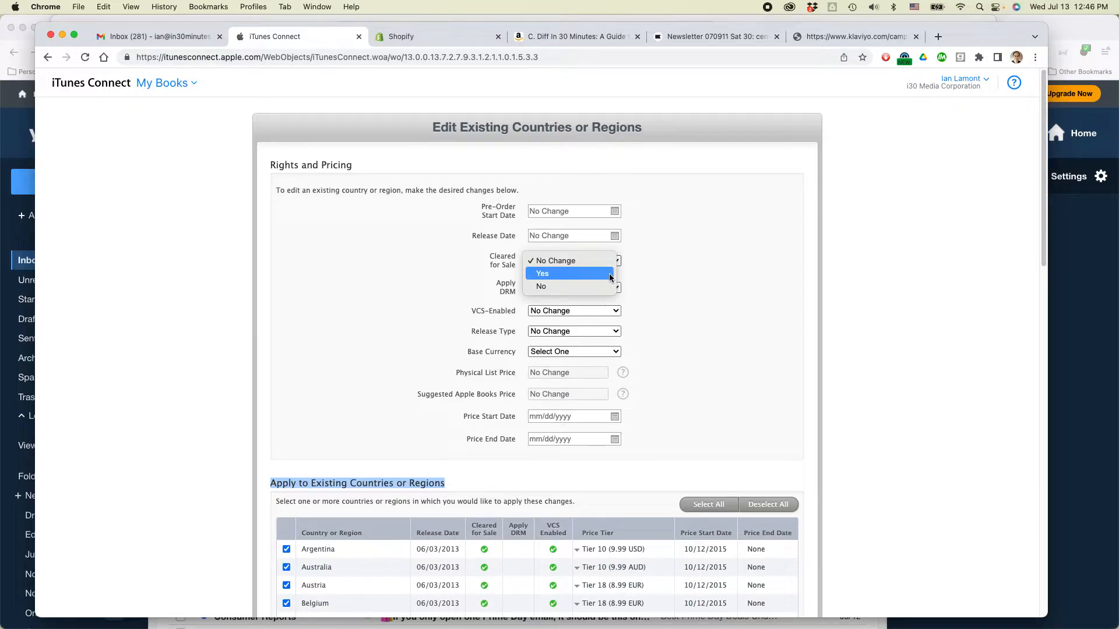
{"action": "left_click", "coordinate": [541, 286]}
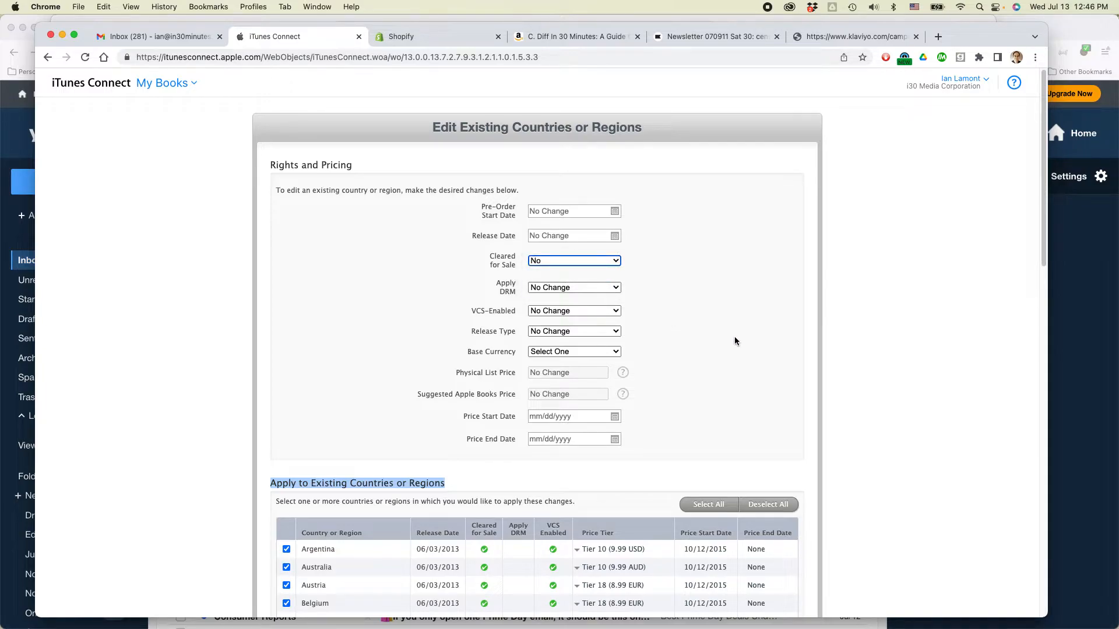
{"action": "scroll", "scroll_direction": "down", "scroll_amount": 3}
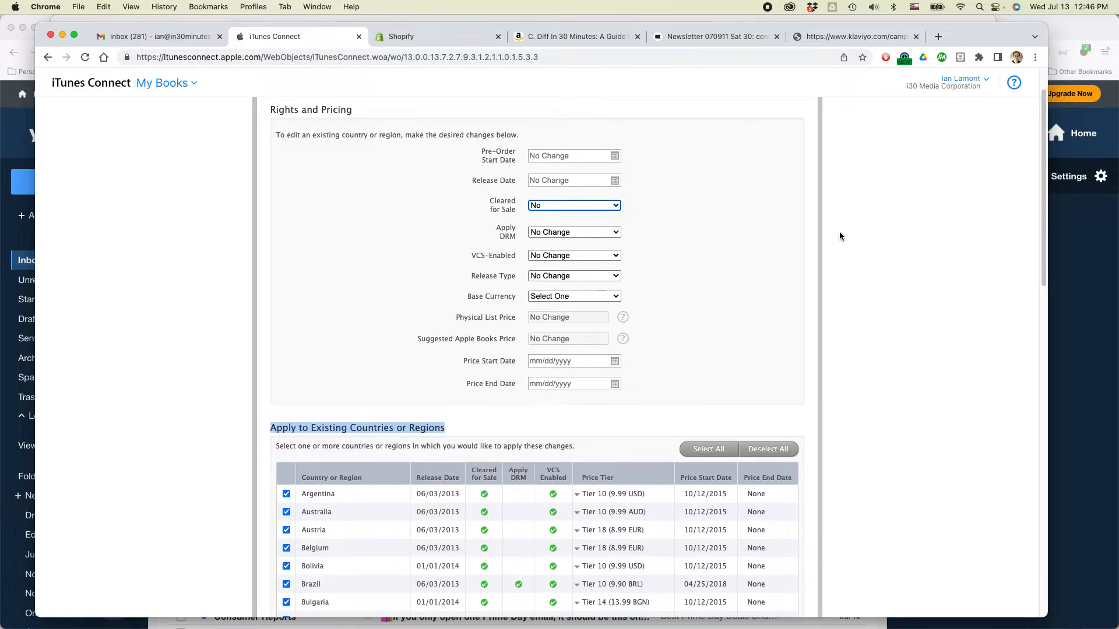
{"action": "scroll", "scroll_direction": "down", "scroll_amount": 3}
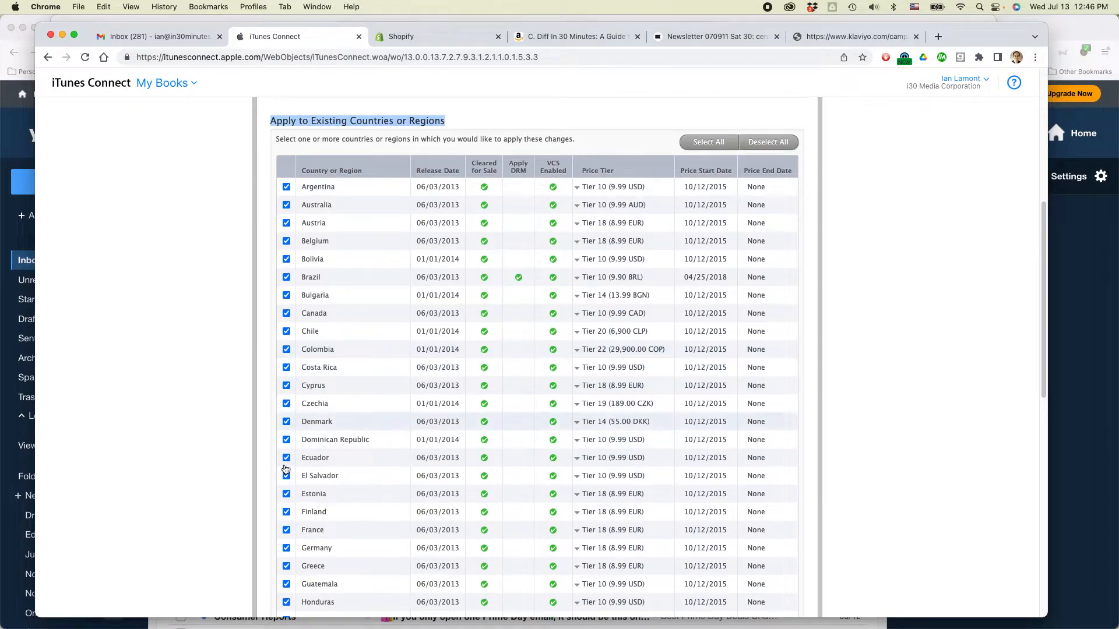
{"action": "scroll", "scroll_direction": "down", "scroll_amount": 3}
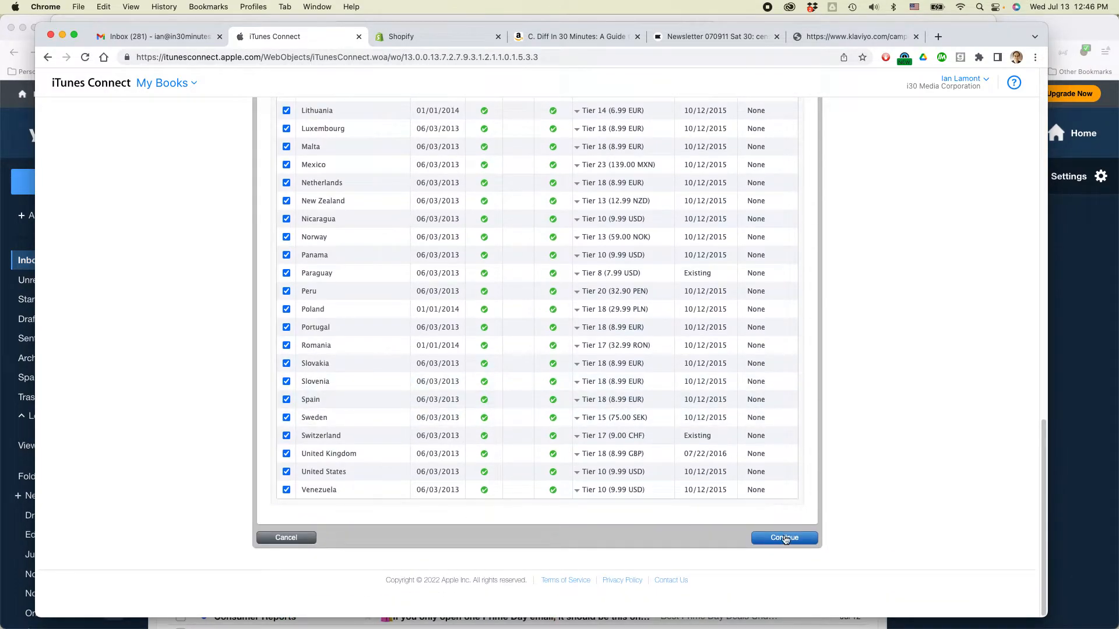
{"action": "left_click", "coordinate": [783, 537]}
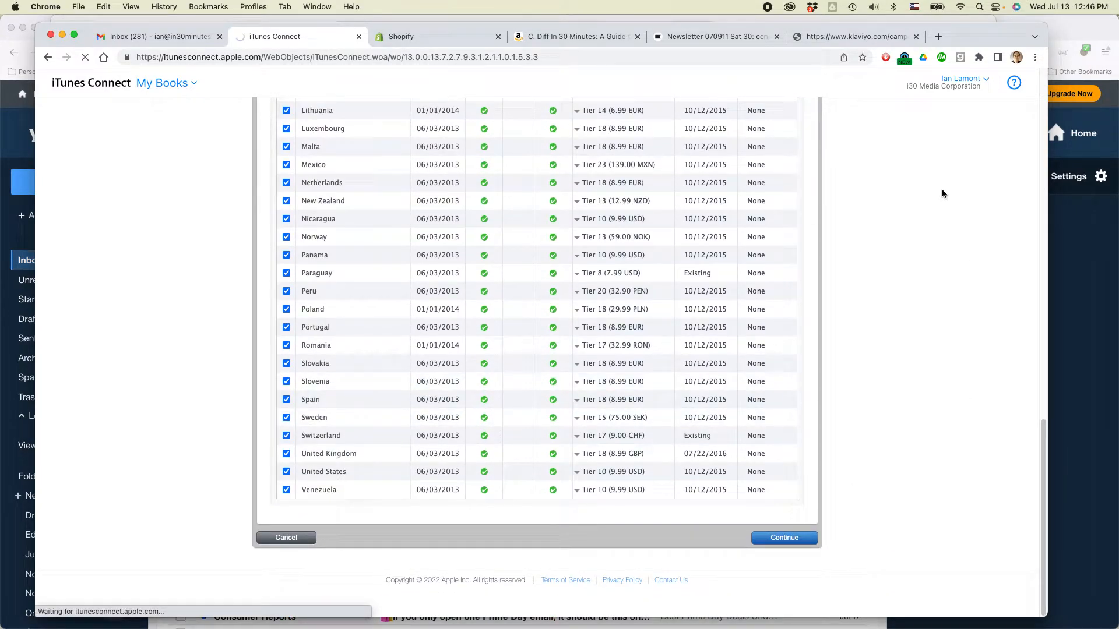
Untick Cleared for Sale for every country and confirm the rights and pricing changes.
{"action": "left_click", "coordinate": [783, 537]}
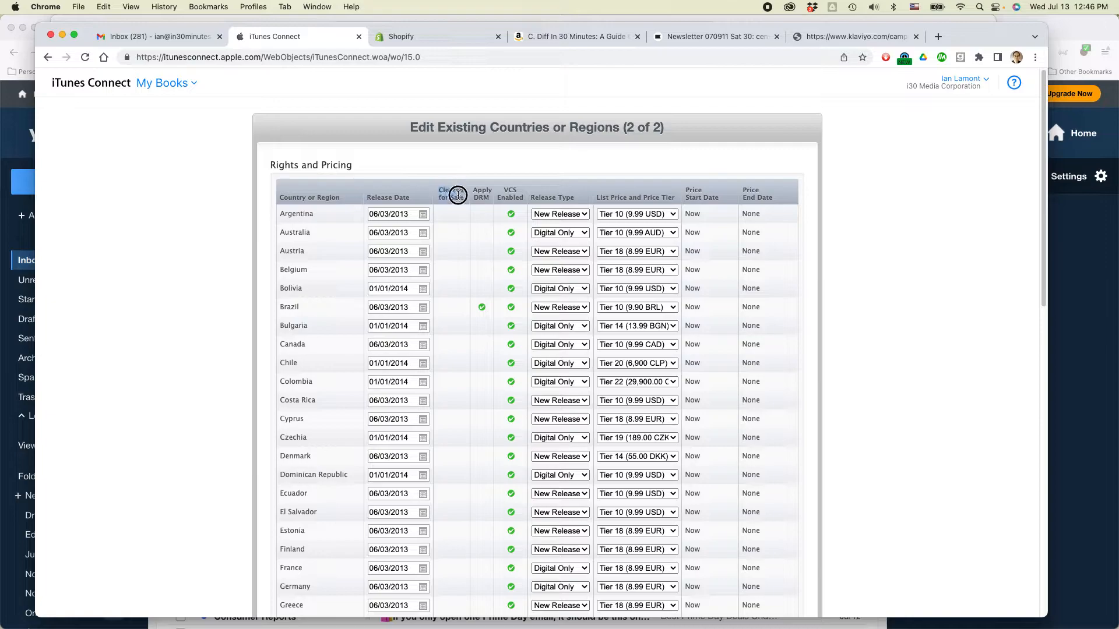
{"action": "mouse_move", "coordinate": [457, 427]}
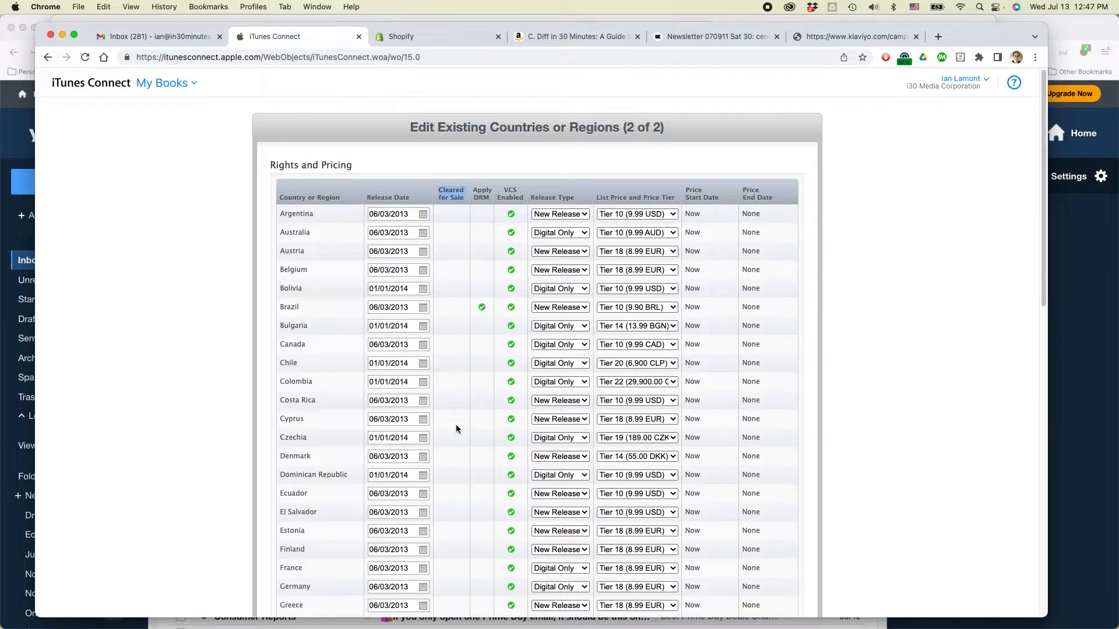
{"action": "scroll", "scroll_direction": "down", "scroll_amount": 3}
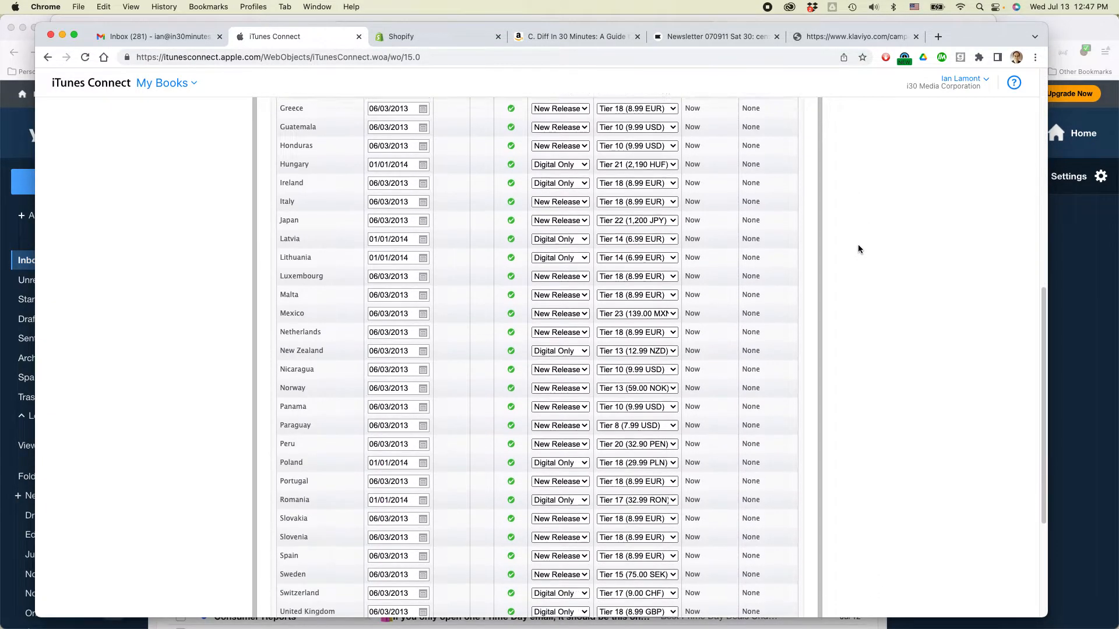
{"action": "scroll", "scroll_direction": "down", "scroll_amount": 3}
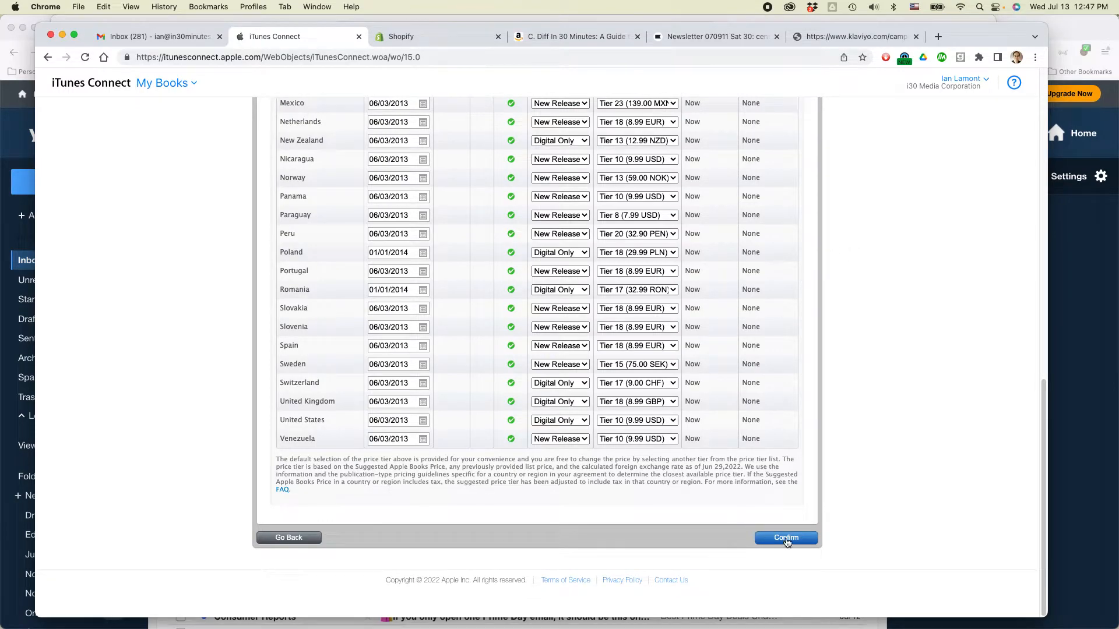
{"action": "left_click", "coordinate": [784, 537]}
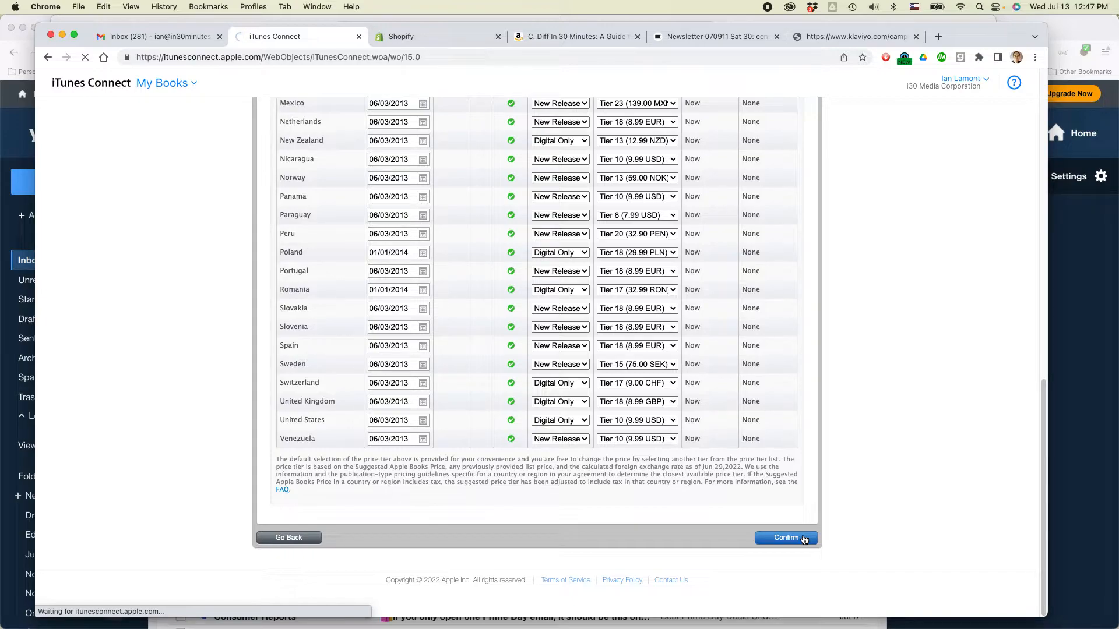
{"action": "left_click", "coordinate": [784, 537]}
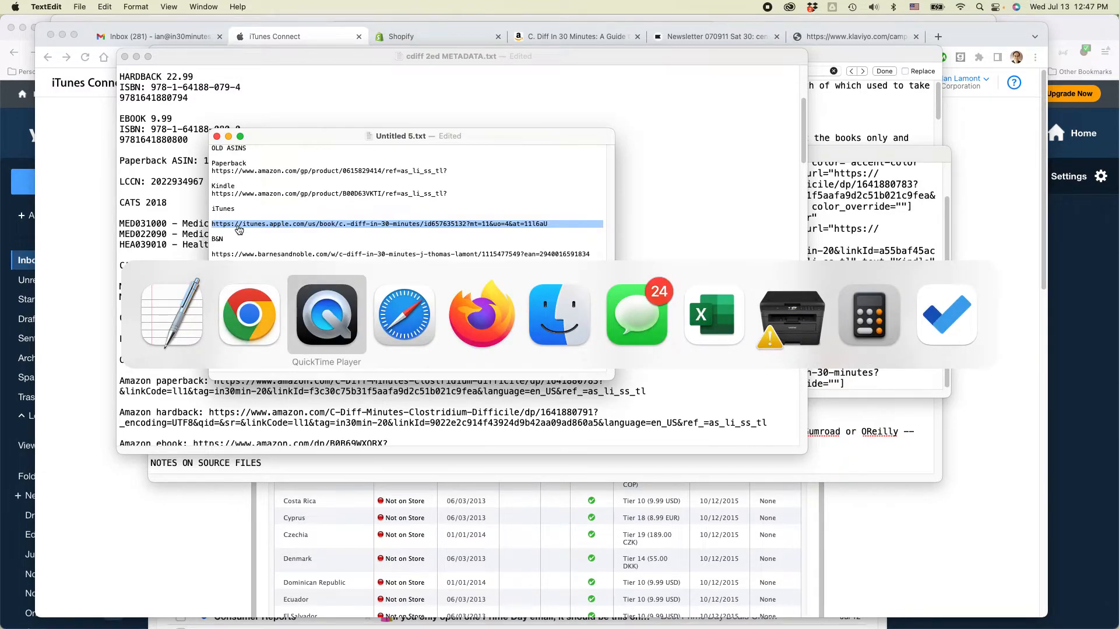
Follow the book's old iTunes link and open its store page in the Apple Books app.
{"action": "left_click", "coordinate": [403, 315]}
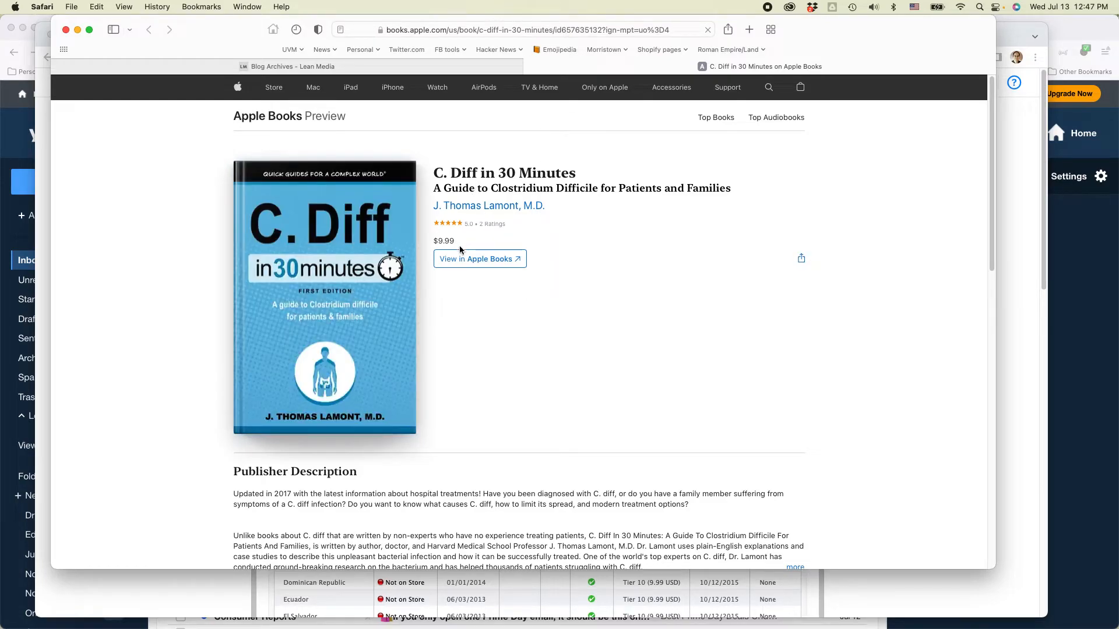
{"action": "left_click", "coordinate": [478, 259]}
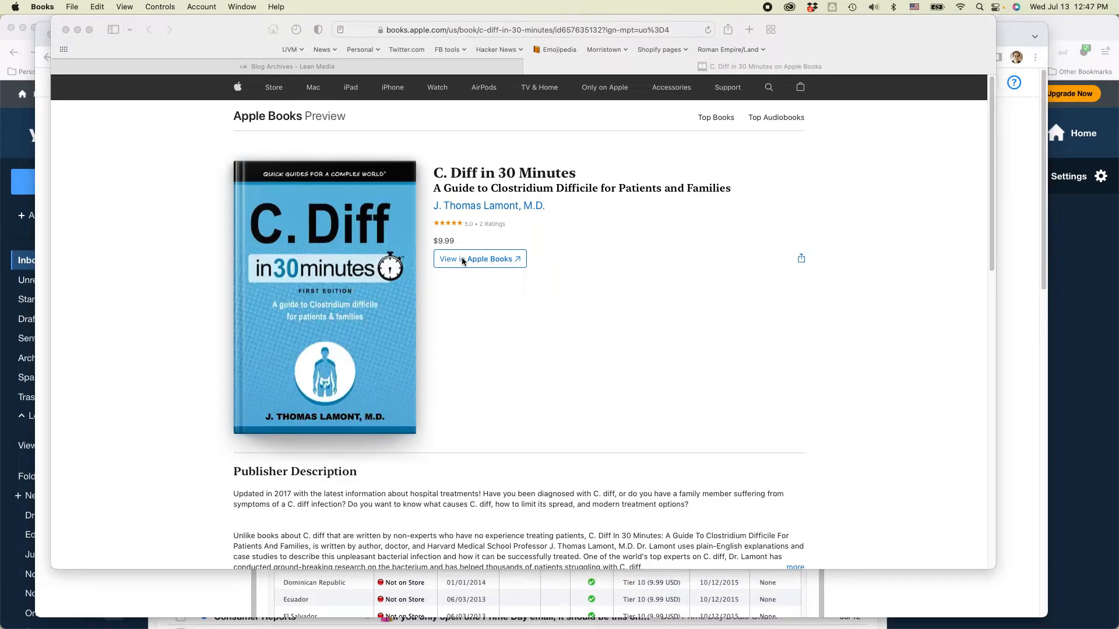
{"action": "left_click", "coordinate": [476, 259]}
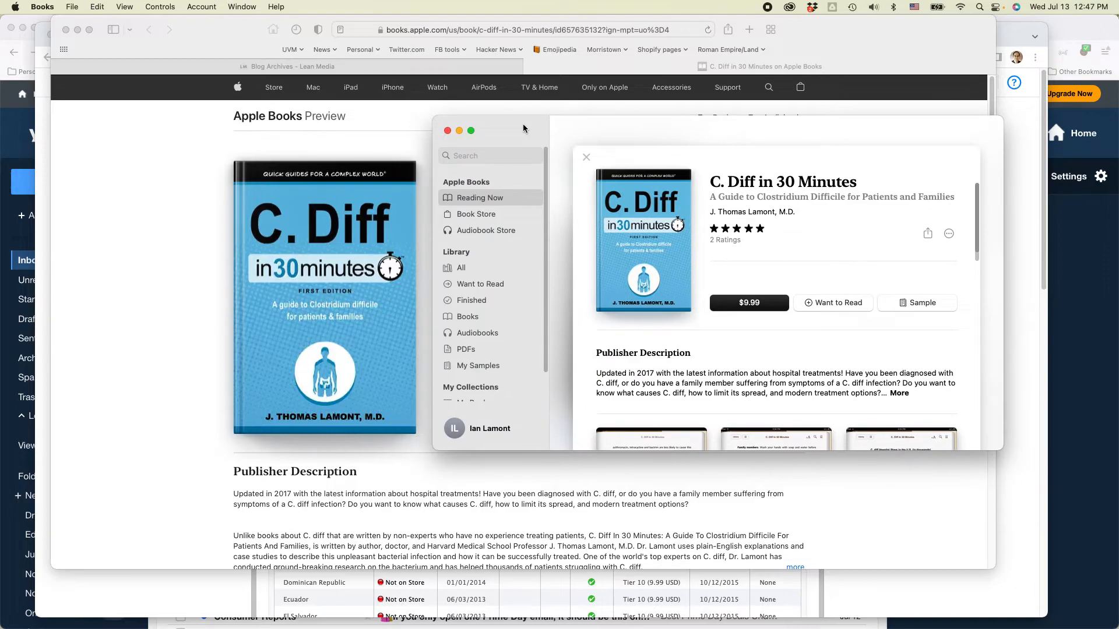
Attempt to buy the book at its still-listed $9.99 price, then switch away.
{"action": "left_click", "coordinate": [748, 303]}
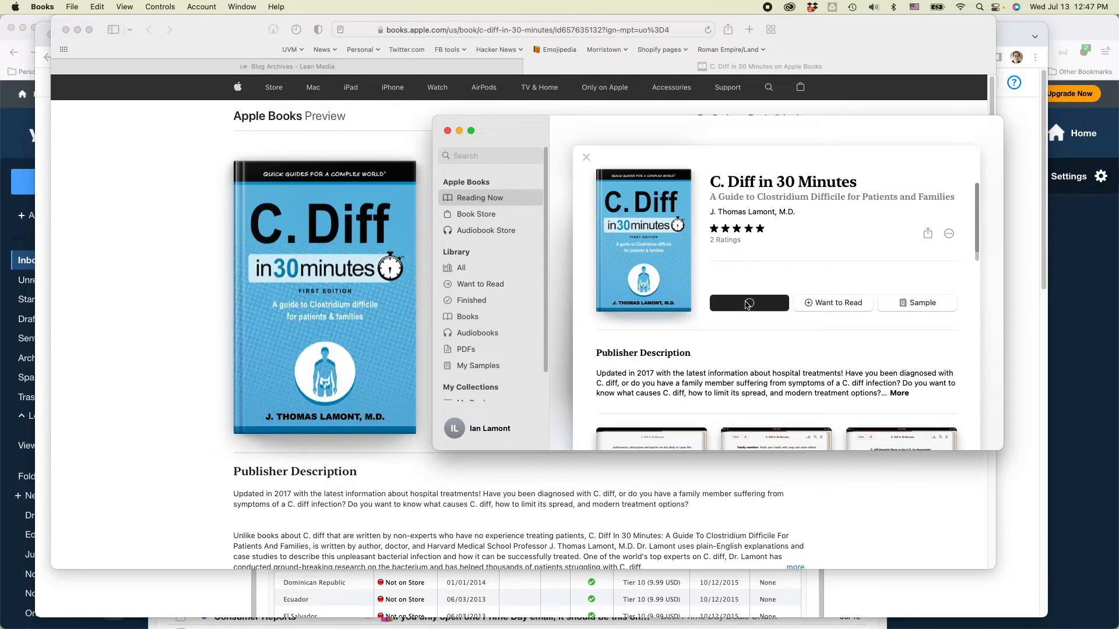
{"action": "left_click", "coordinate": [748, 303]}
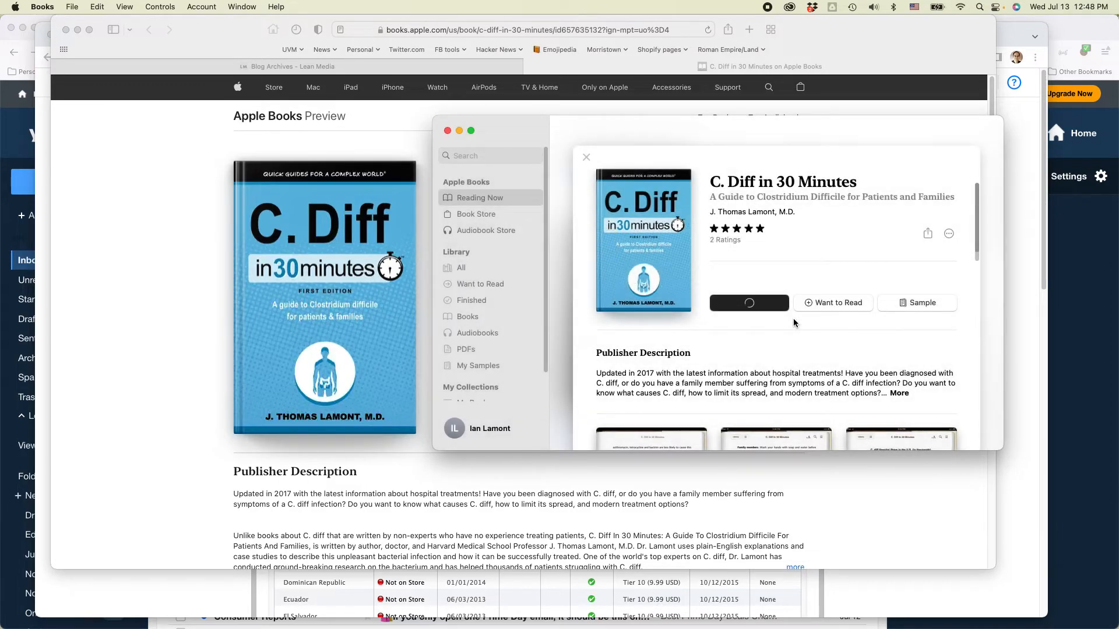
{"action": "left_click", "coordinate": [586, 158]}
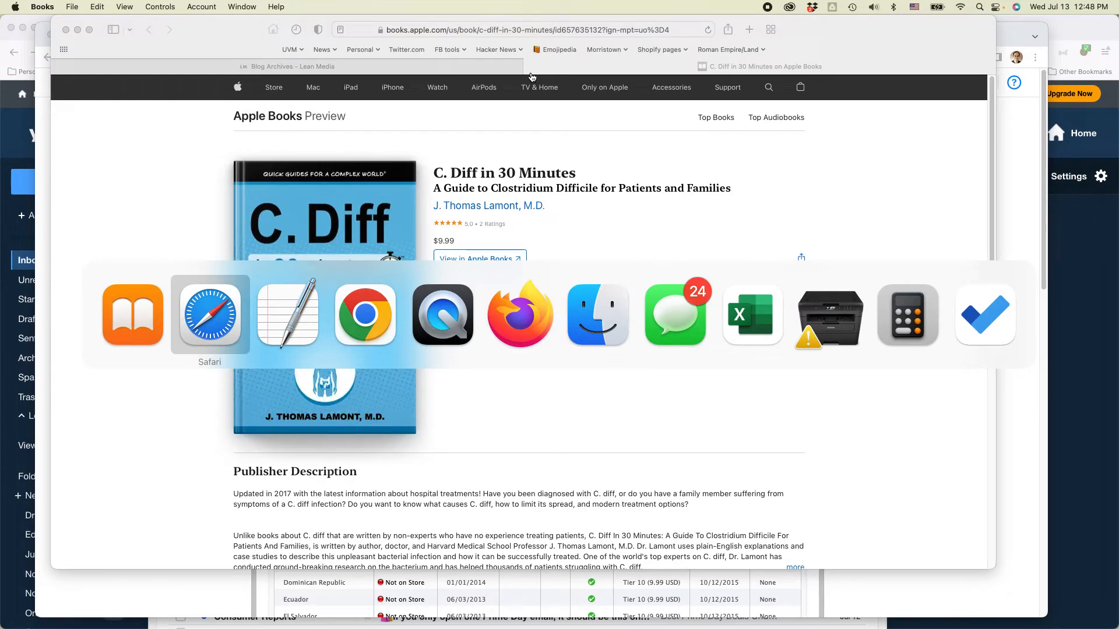
Return to iTunes Connect, finish the Completed page with Done, landing on the summary showing Not on 51 Stores.
{"action": "left_click", "coordinate": [365, 315]}
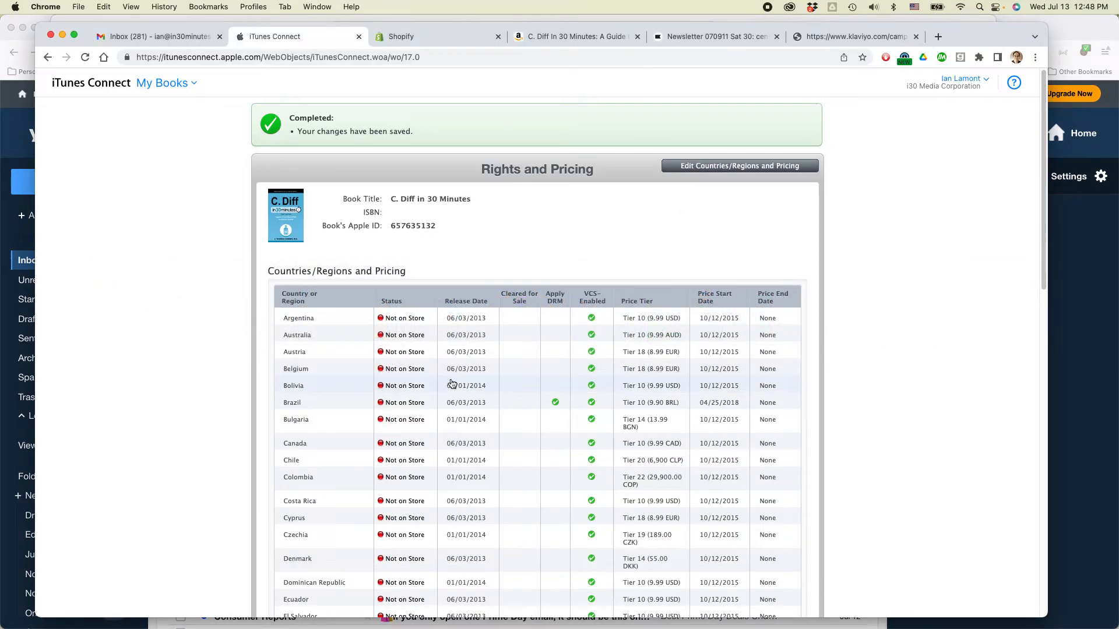
{"action": "scroll", "scroll_direction": "down", "scroll_amount": 3}
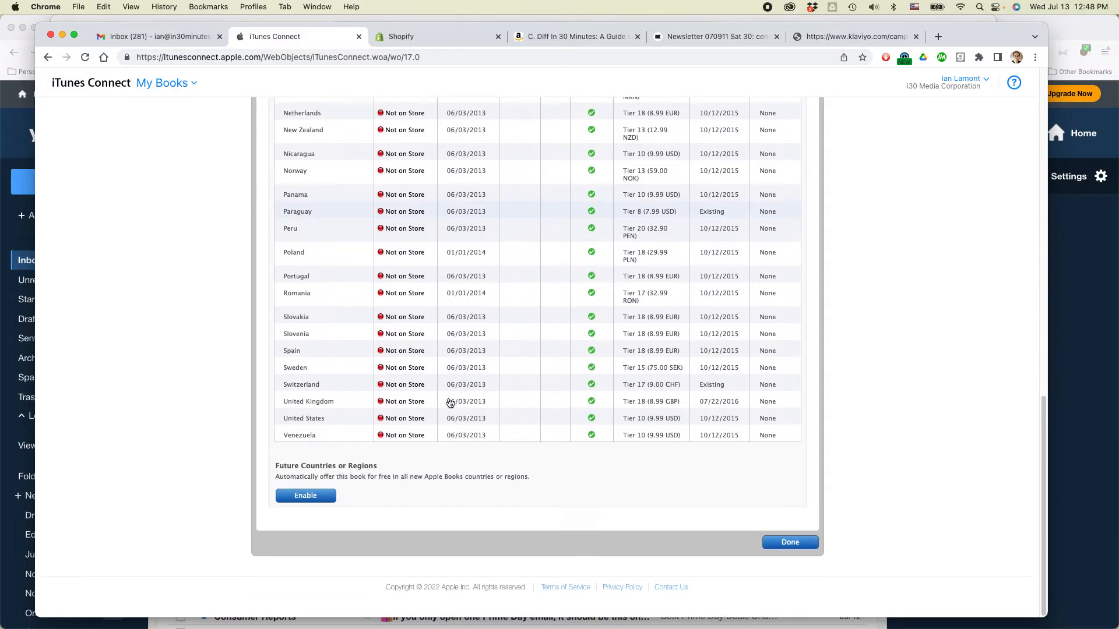
{"action": "left_click", "coordinate": [789, 542]}
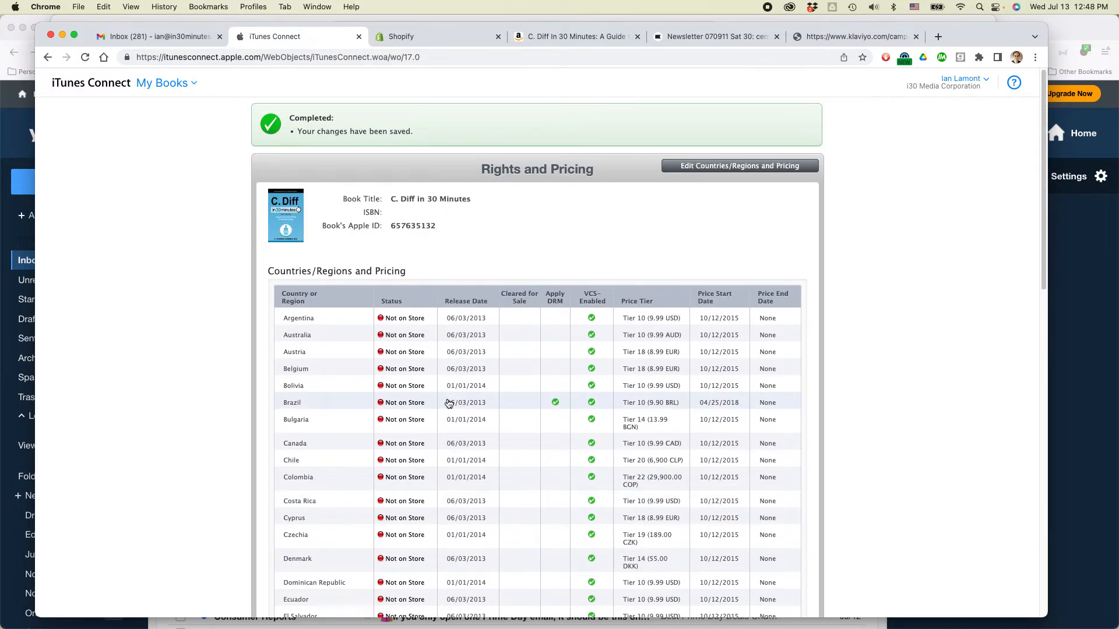
{"action": "scroll", "scroll_direction": "down", "scroll_amount": 3}
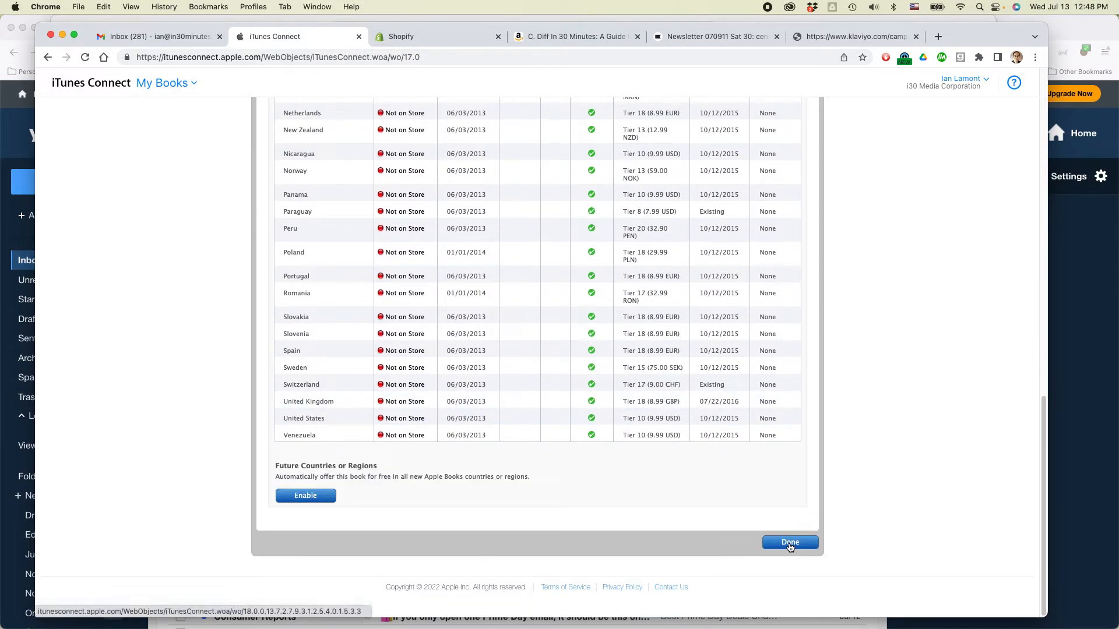
{"action": "left_click", "coordinate": [789, 542]}
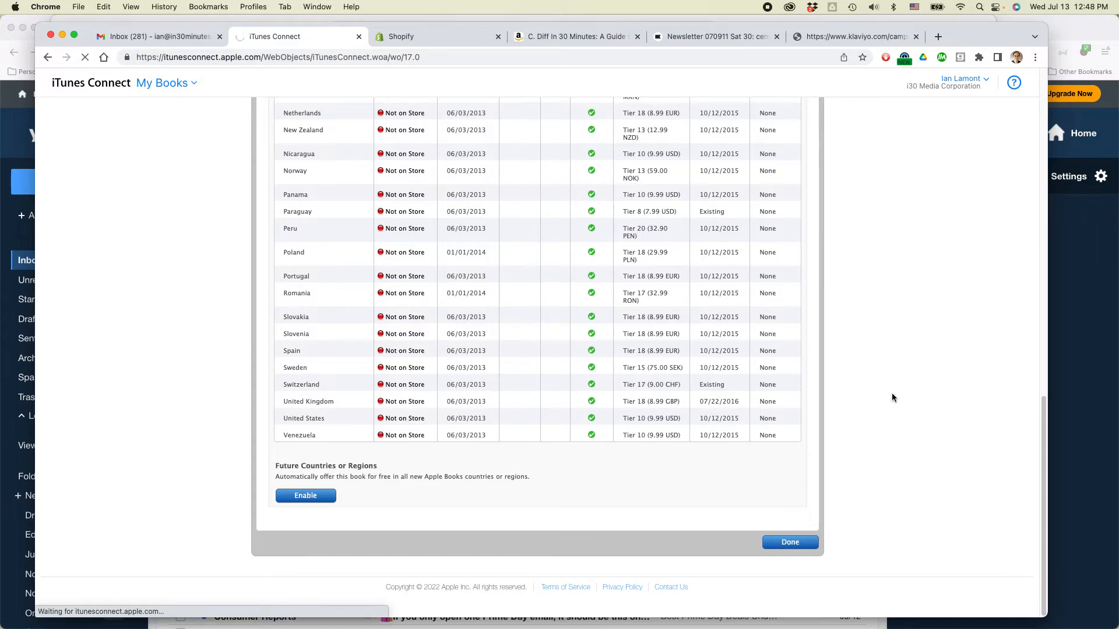
{"action": "left_click", "coordinate": [788, 542]}
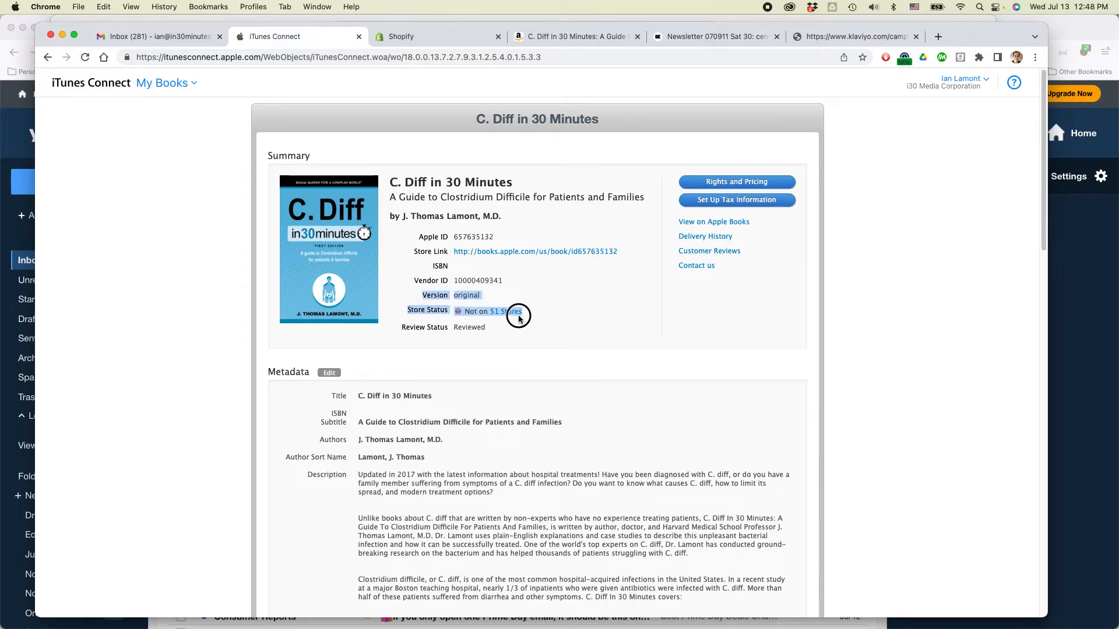
Bring Safari forward on the leanmedia.org/blog archive page.
{"action": "left_click", "coordinate": [534, 251]}
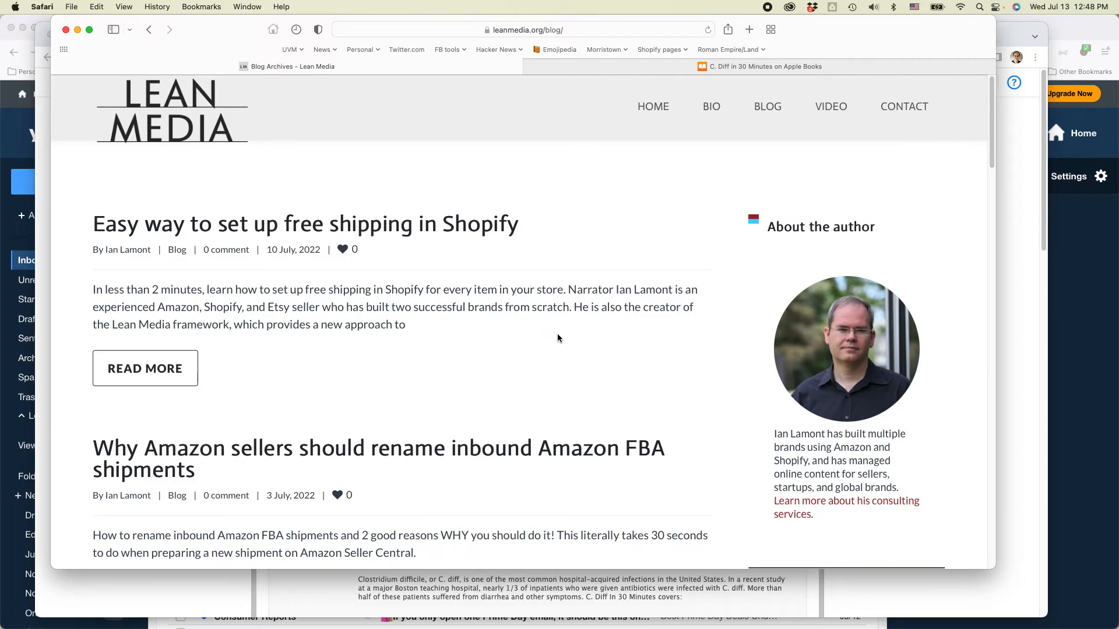
{"action": "mouse_move", "coordinate": [743, 192]}
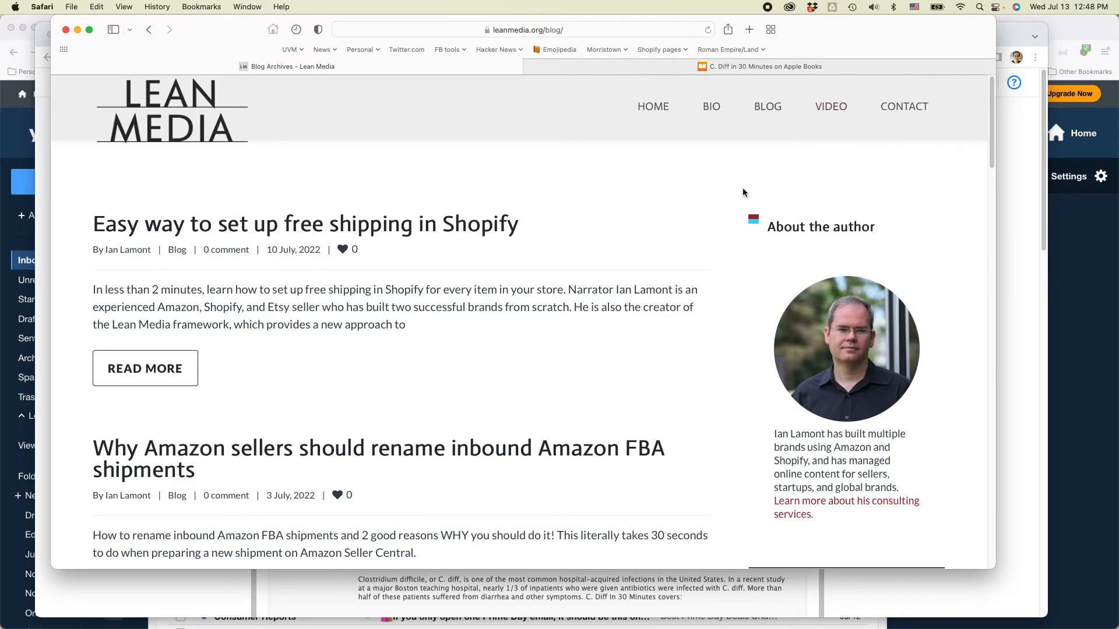
{"action": "mouse_move", "coordinate": [685, 245]}
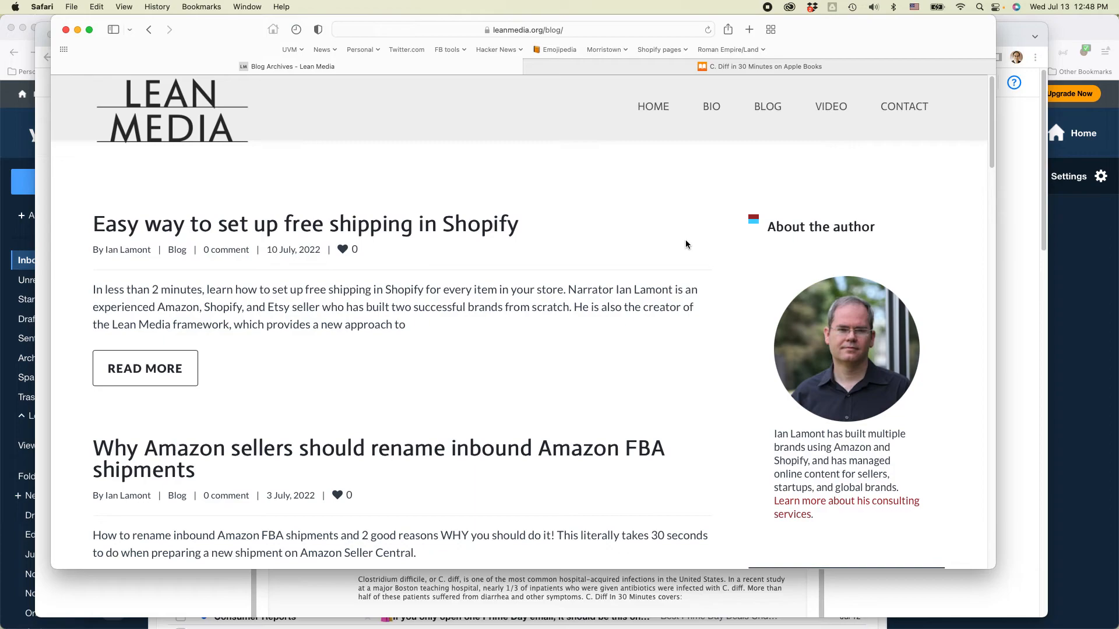